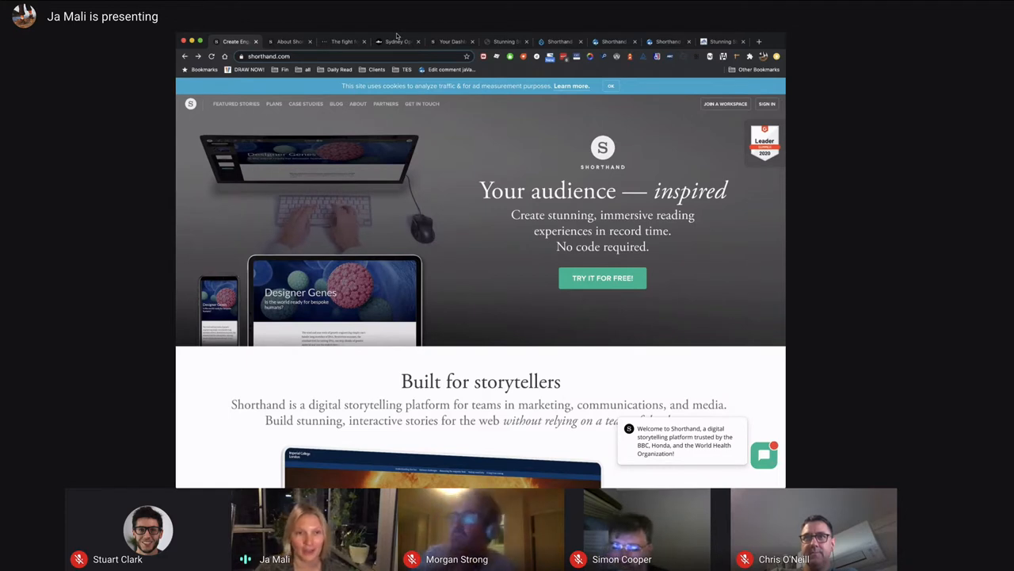
pyautogui.moveTo(290, 50)
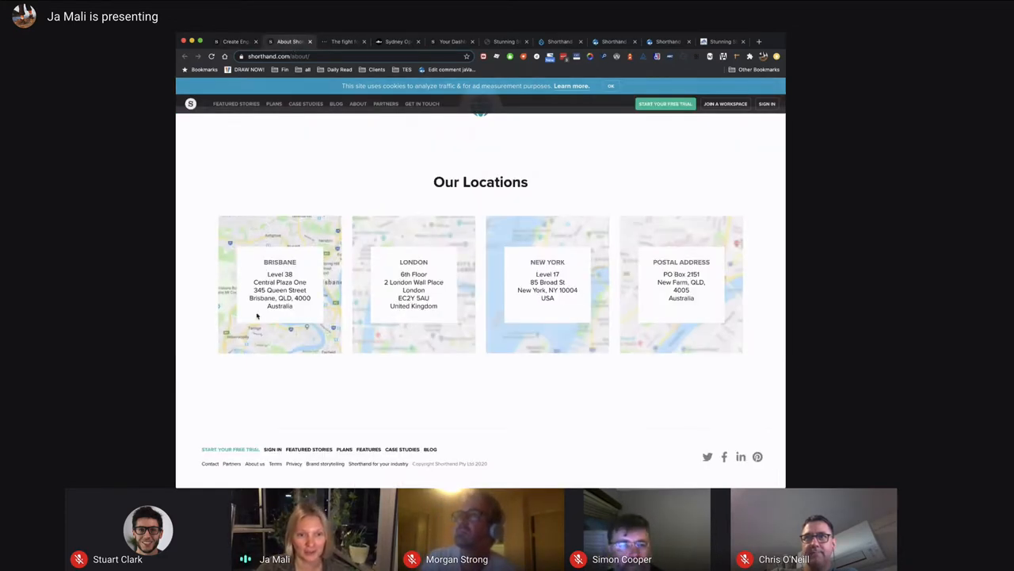
pyautogui.moveTo(302, 265)
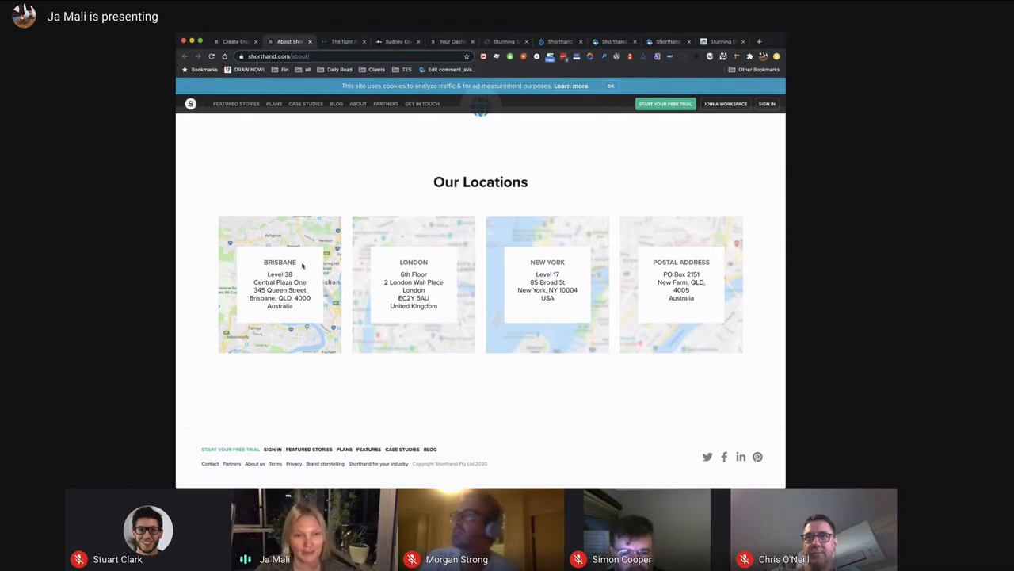
pyautogui.moveTo(249, 181)
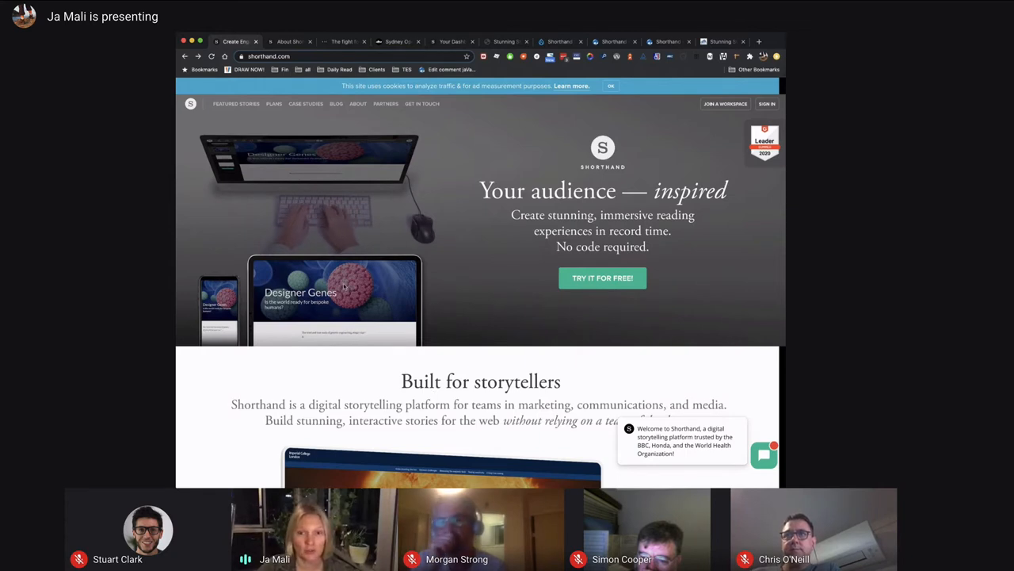
pyautogui.moveTo(442, 249)
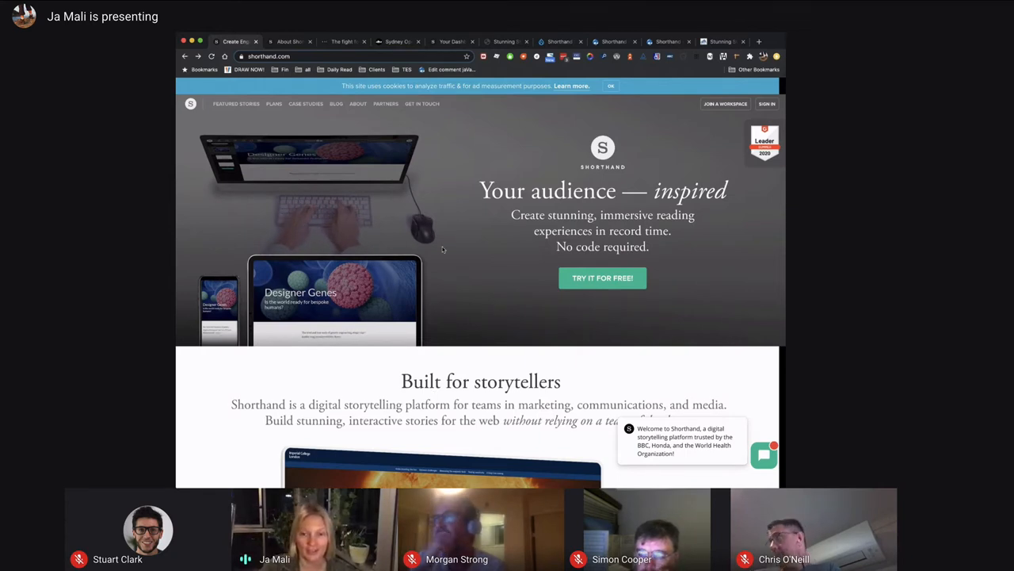
pyautogui.moveTo(518, 298)
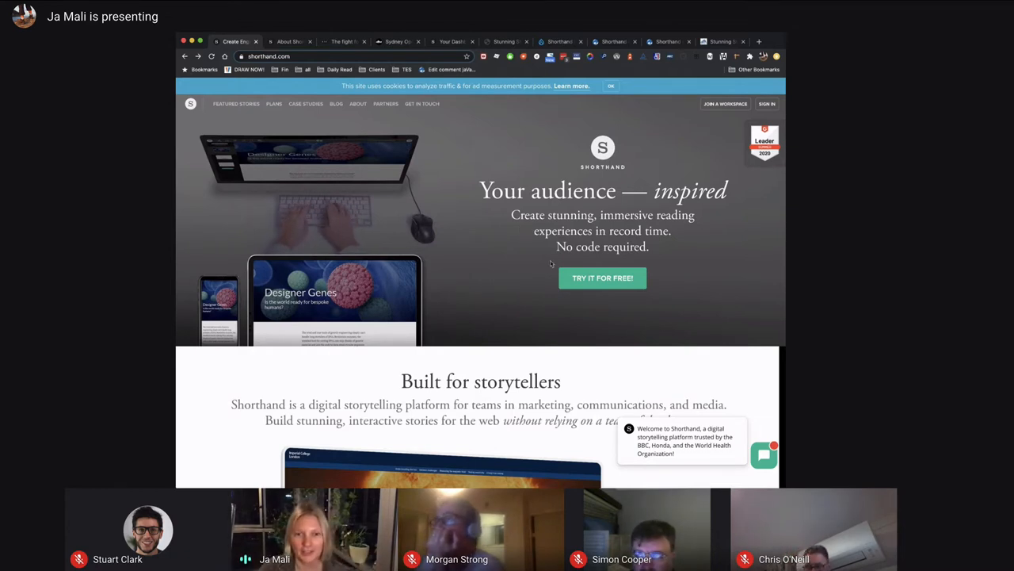
# Scroll further down the currently open story page
pyautogui.scroll(-3)
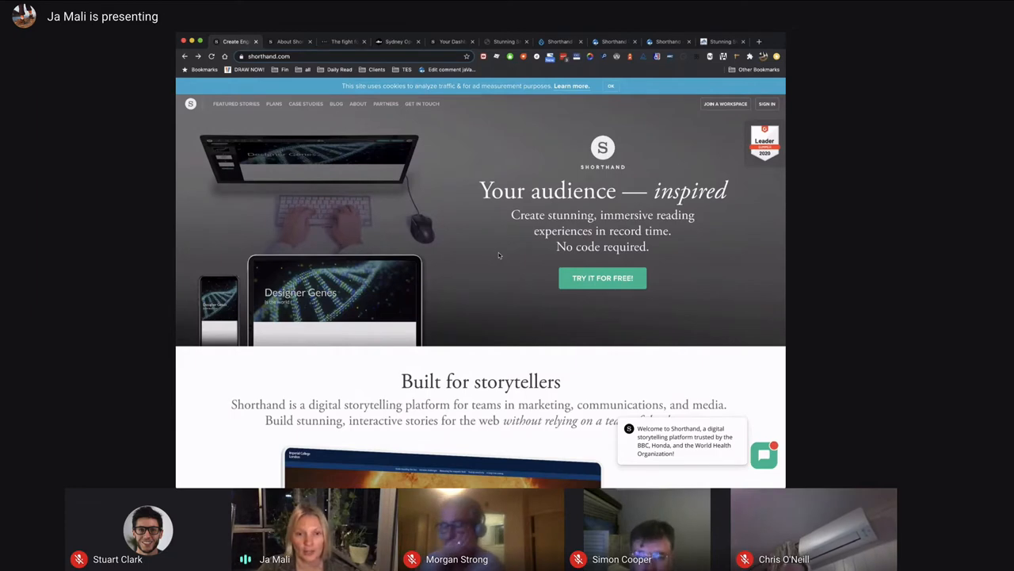
pyautogui.scroll(-3)
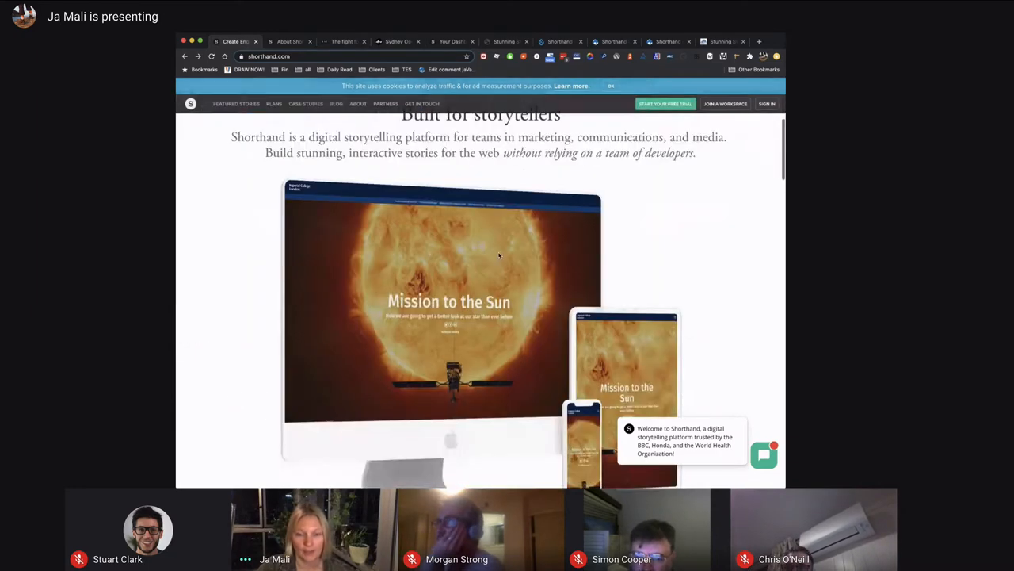
pyautogui.scroll(-3)
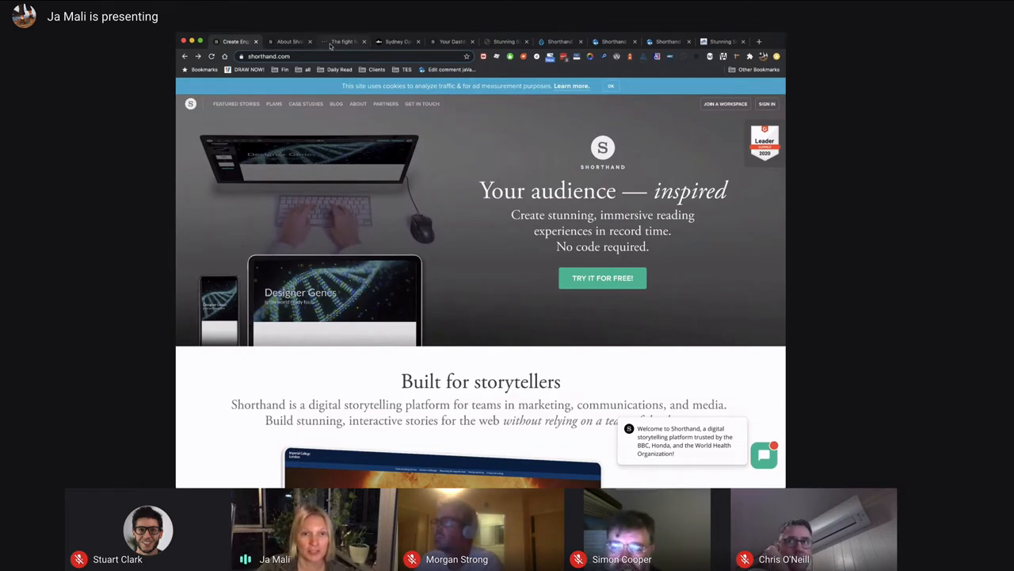
# Read 'The fight for Dragon Island' past its maps and photos to the Credits
pyautogui.click(341, 41)
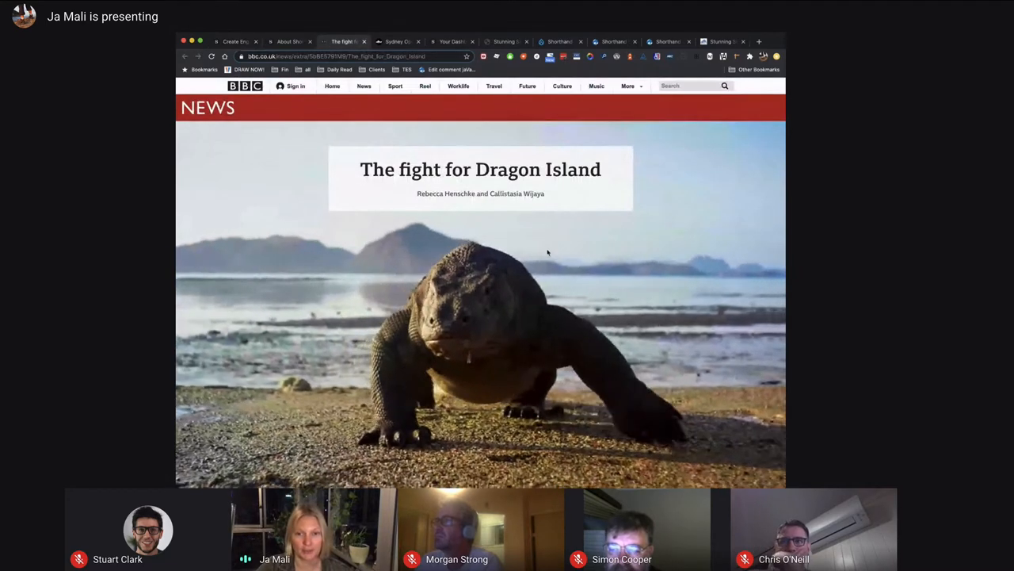
pyautogui.scroll(-3)
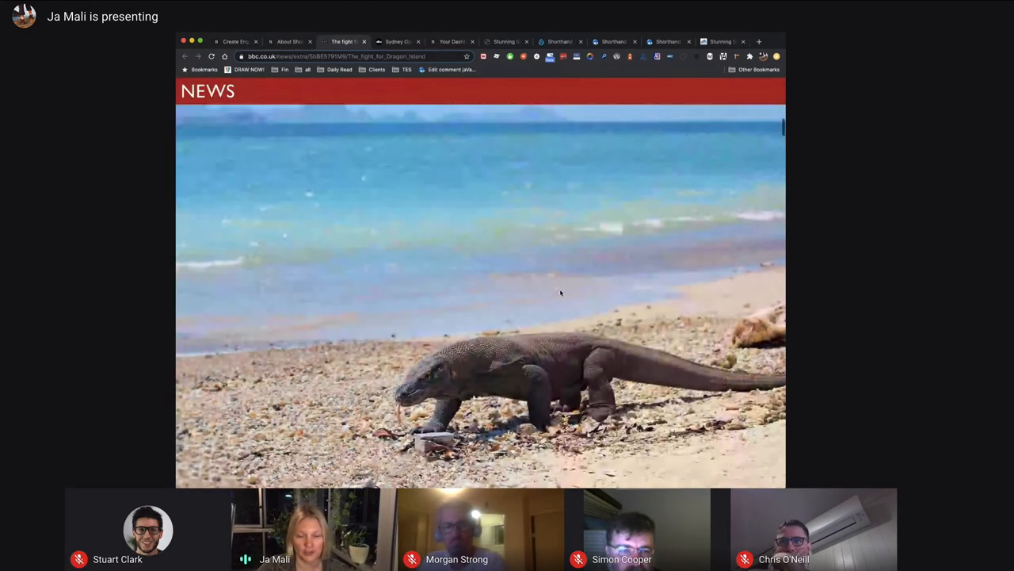
pyautogui.scroll(-3)
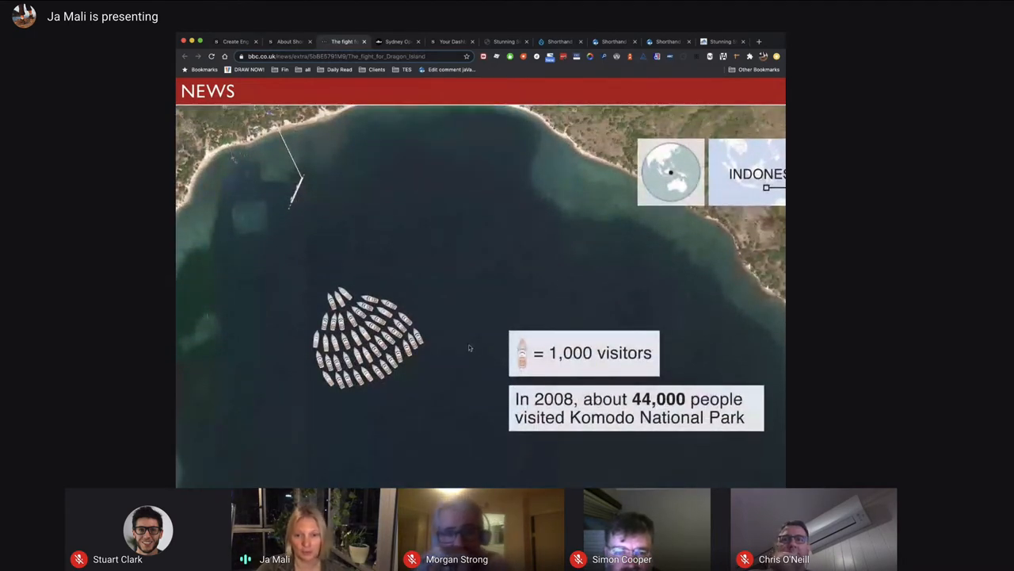
pyautogui.scroll(-3)
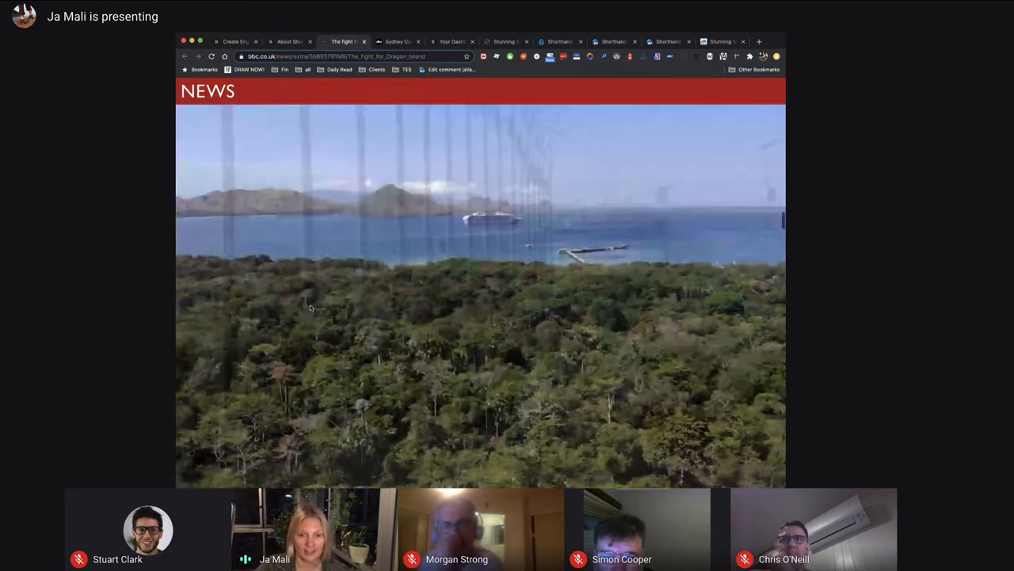
pyautogui.scroll(-3)
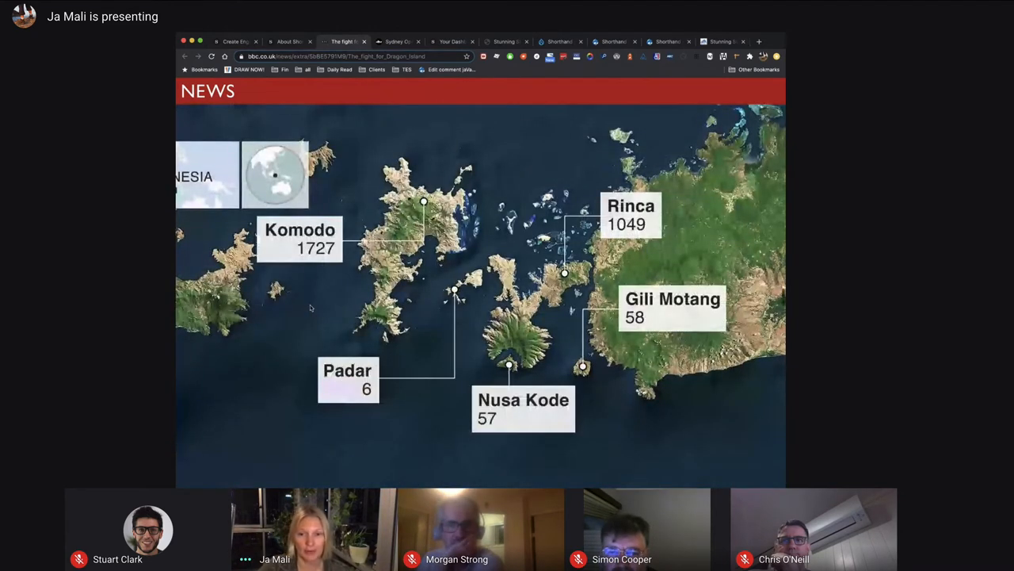
pyautogui.scroll(-3)
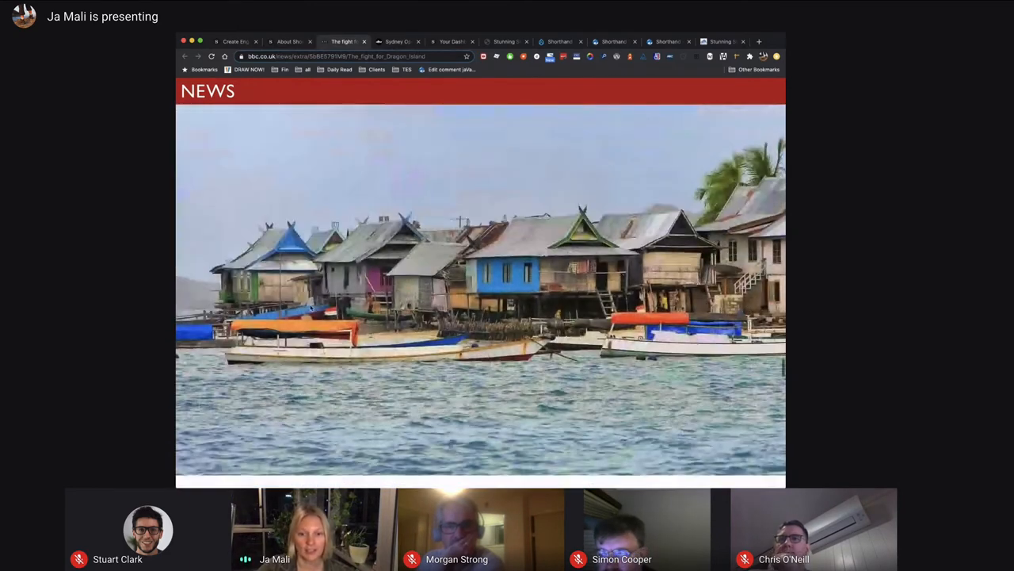
pyautogui.scroll(-3)
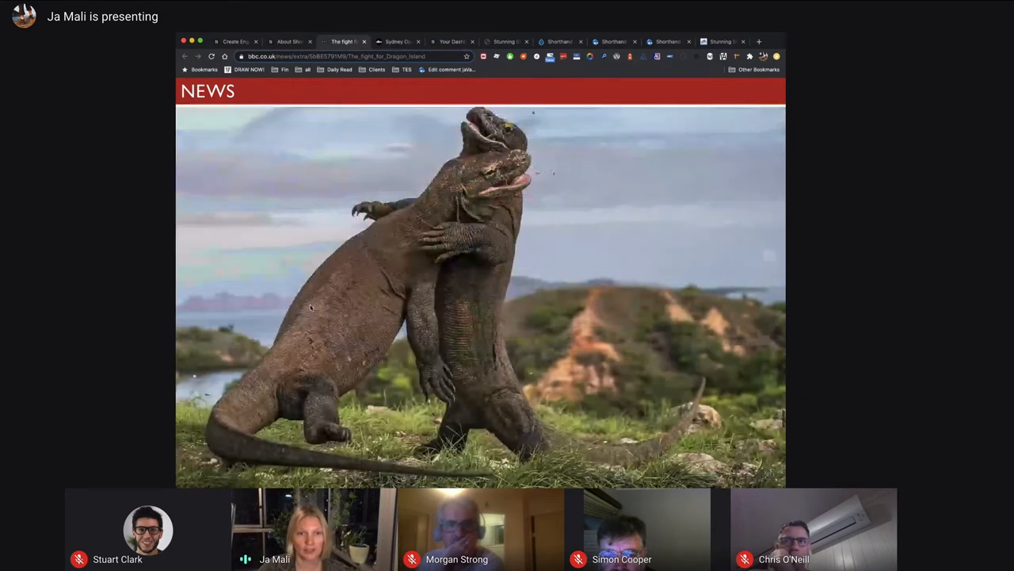
pyautogui.scroll(-3)
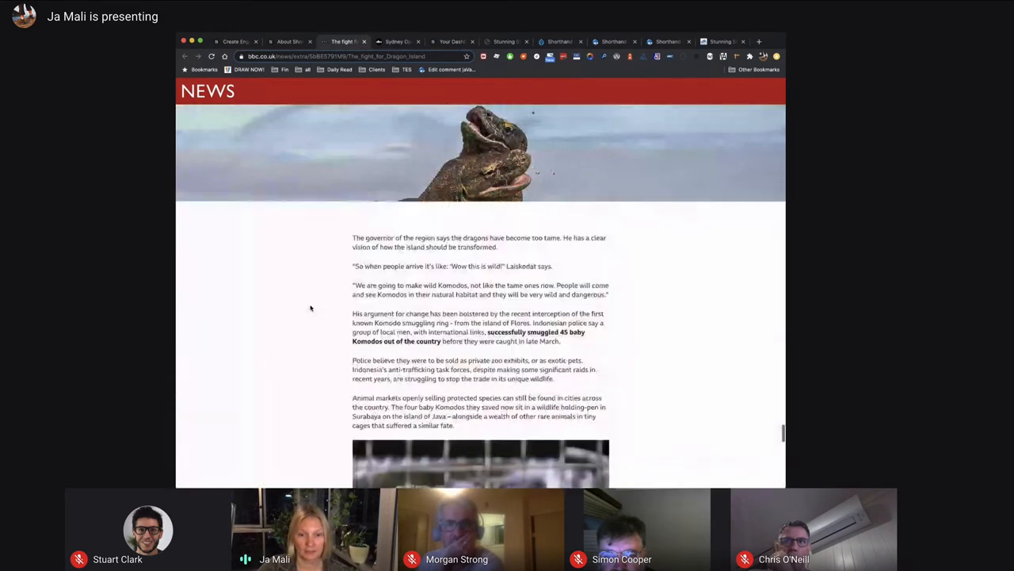
pyautogui.scroll(-3)
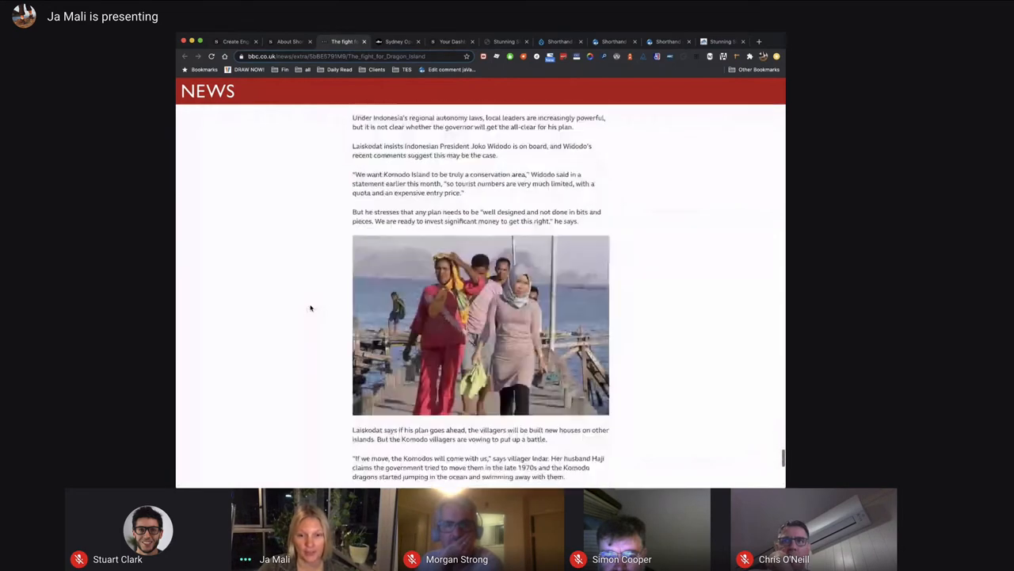
pyautogui.scroll(-3)
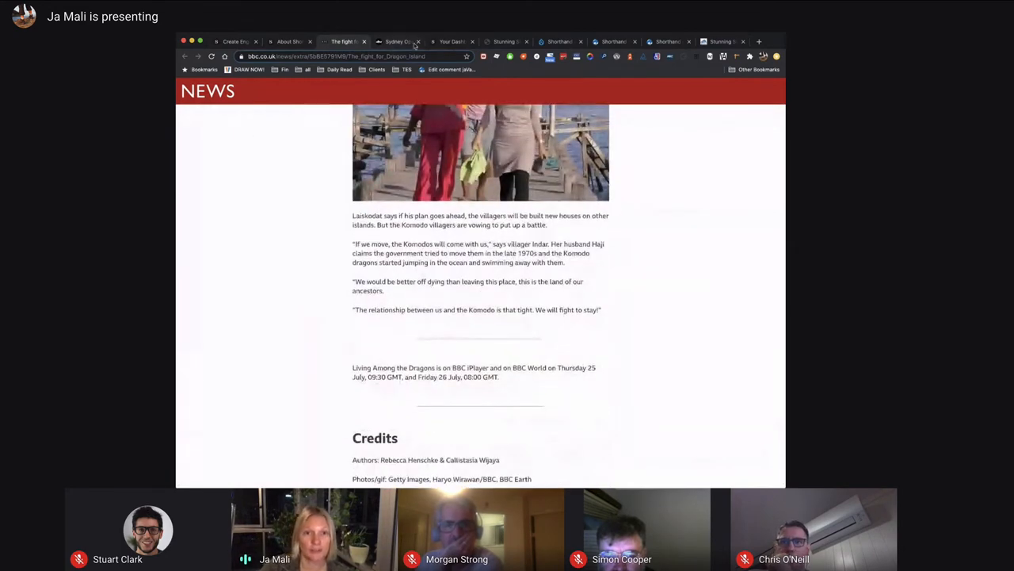
# Open 'Views of Fuji v2' in the editor, browse its sections, then return to section 1
pyautogui.click(454, 42)
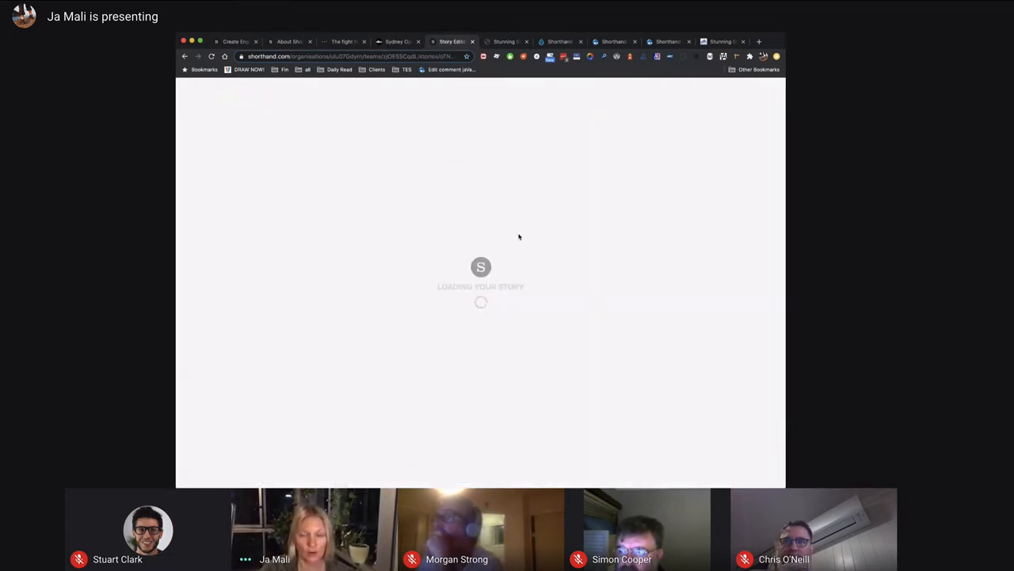
pyautogui.moveTo(594, 169)
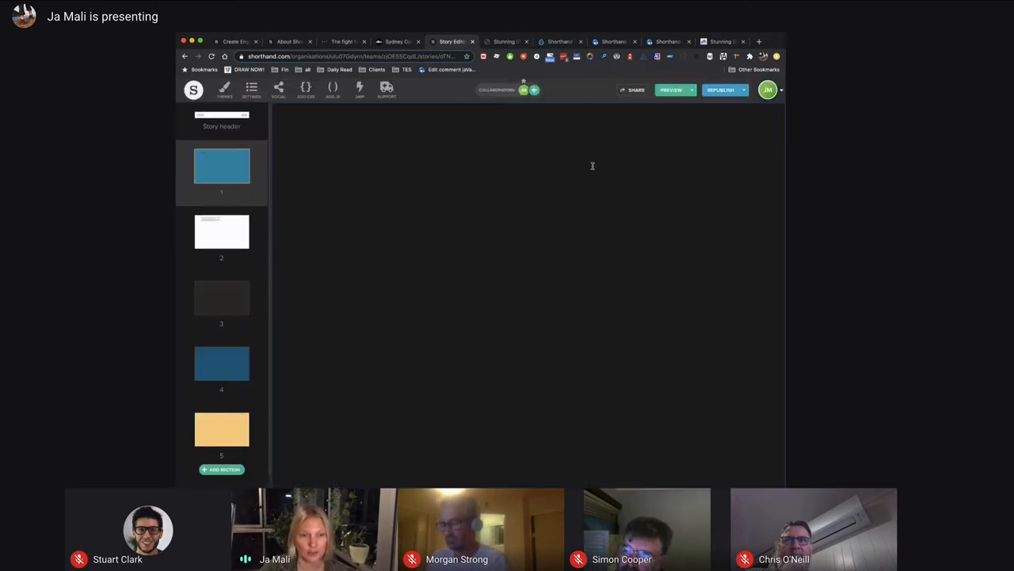
pyautogui.click(222, 164)
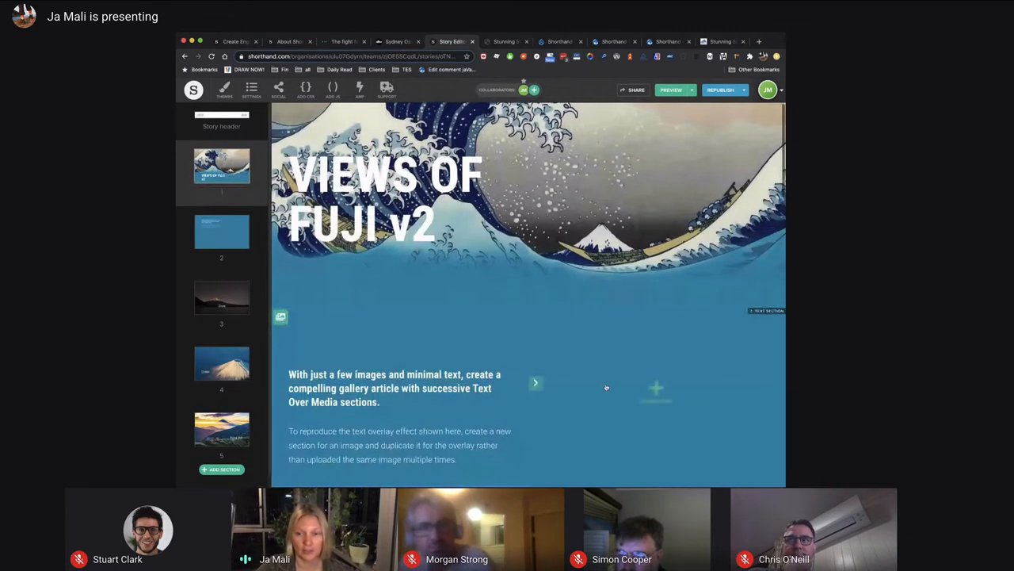
pyautogui.scroll(-3)
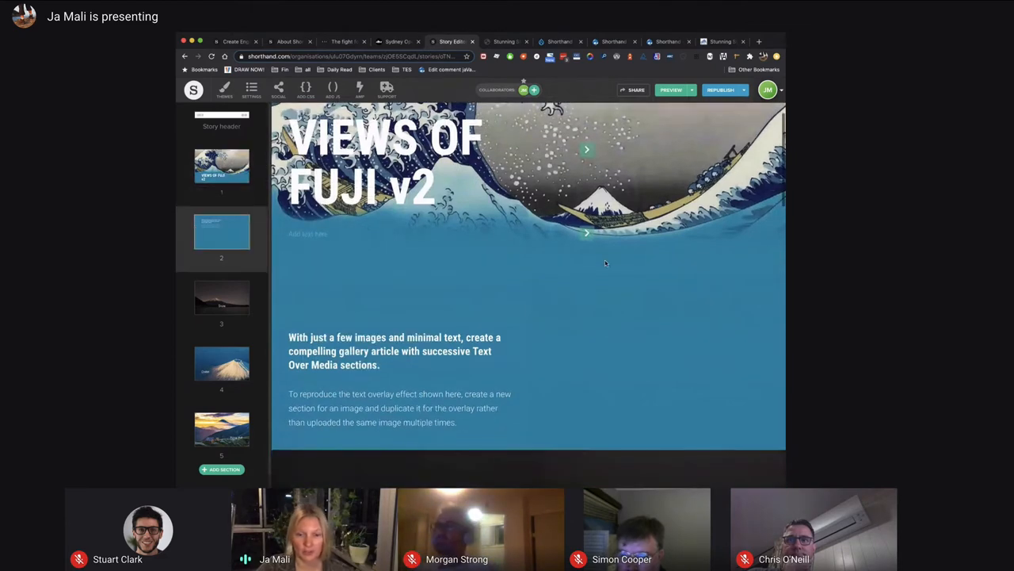
pyautogui.scroll(-3)
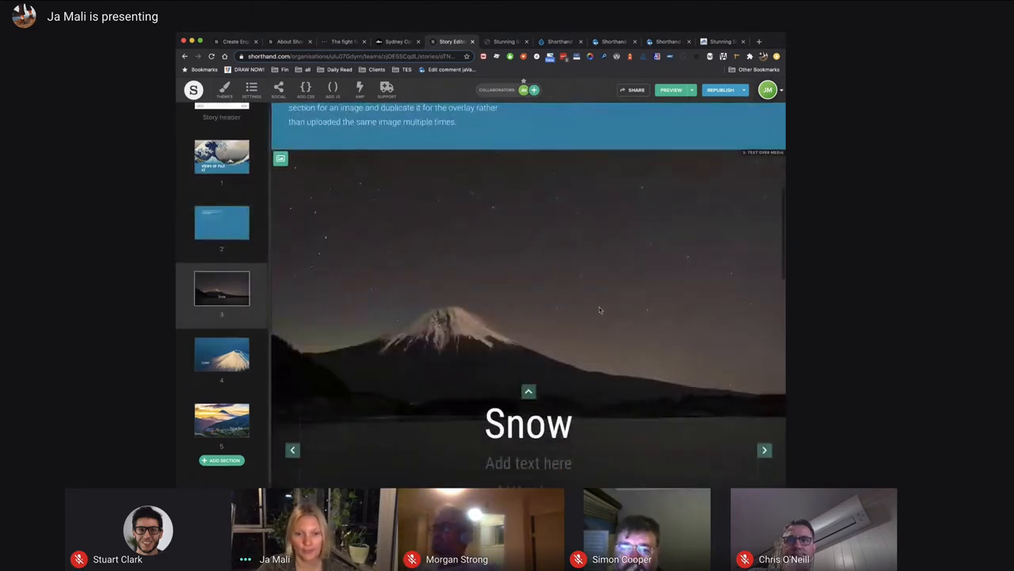
pyautogui.click(221, 354)
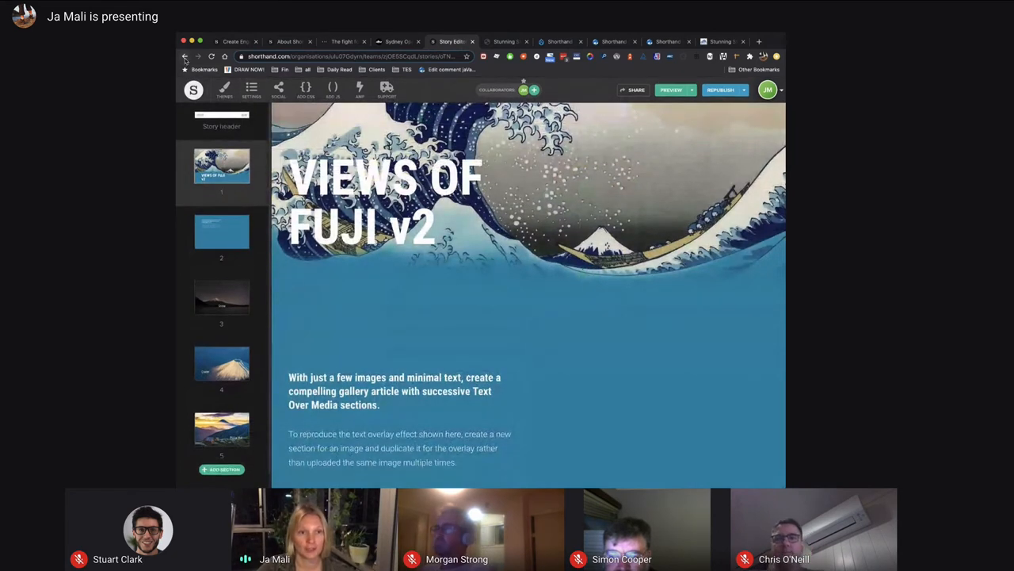
# Open 'Stunning Storytelling' in the editor, showing its magician title section
pyautogui.click(184, 57)
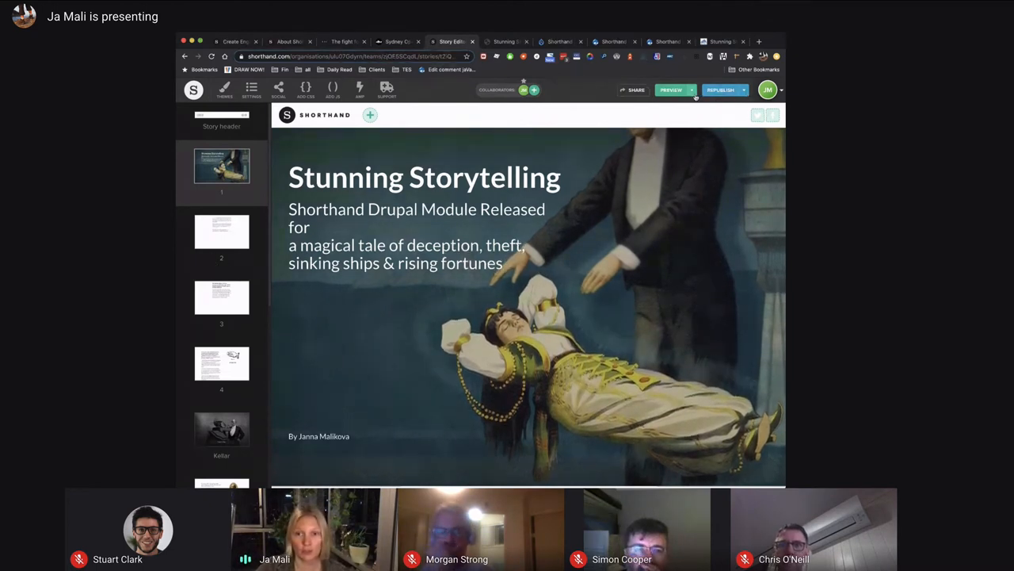
# Download 'Stunning Storytelling' as a zip export and view its local index page
pyautogui.click(692, 89)
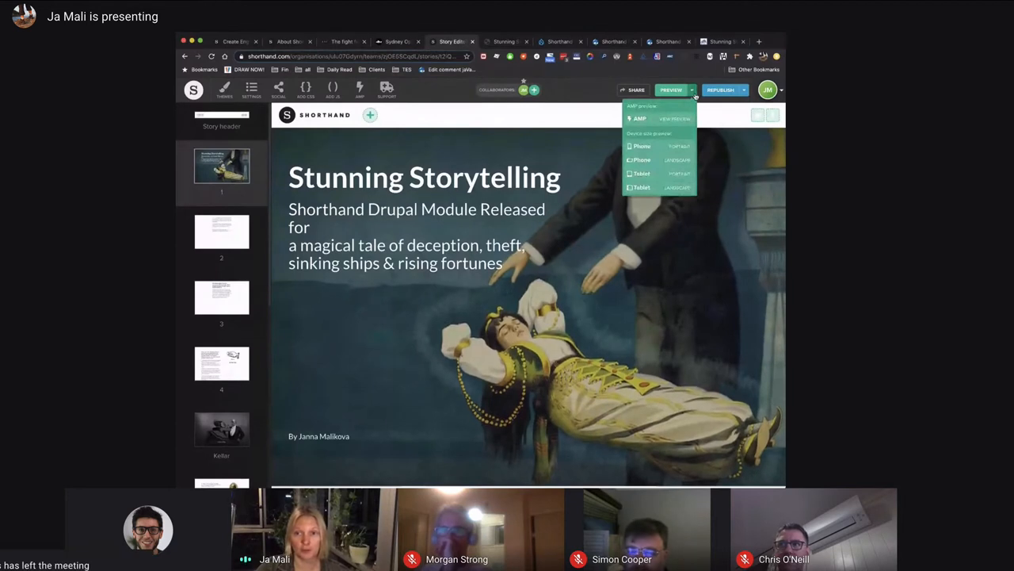
pyautogui.click(695, 90)
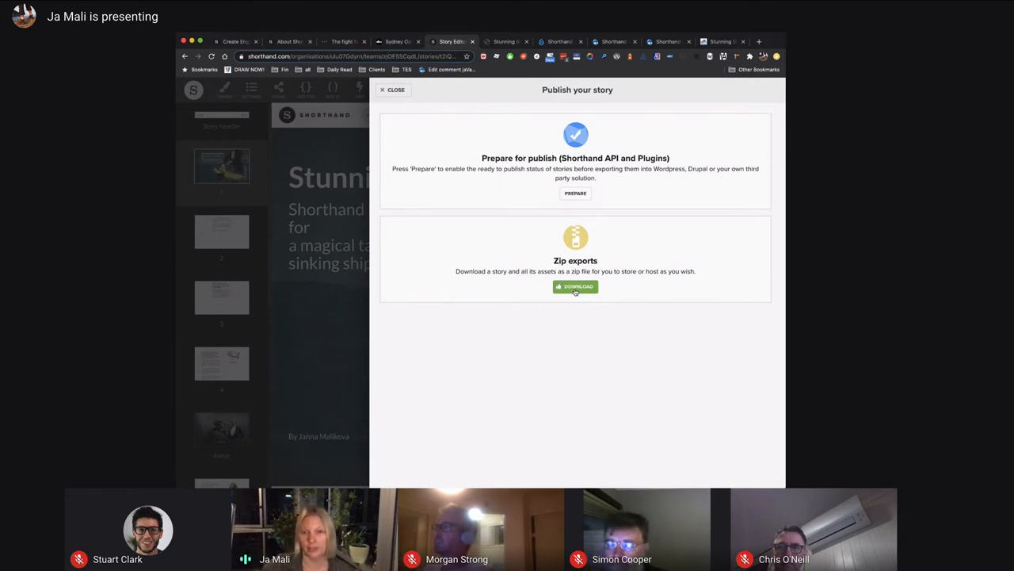
pyautogui.click(393, 90)
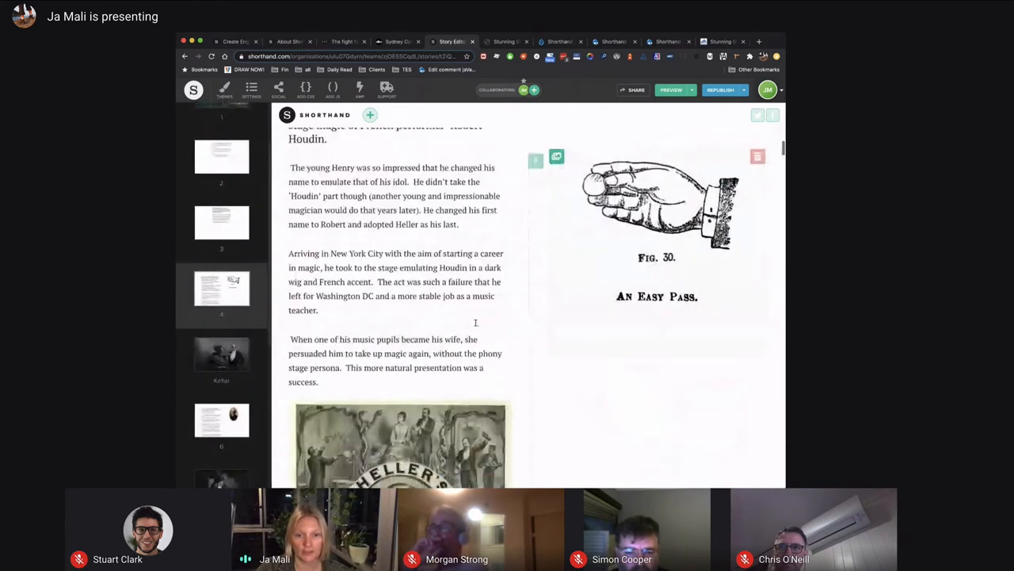
pyautogui.scroll(-3)
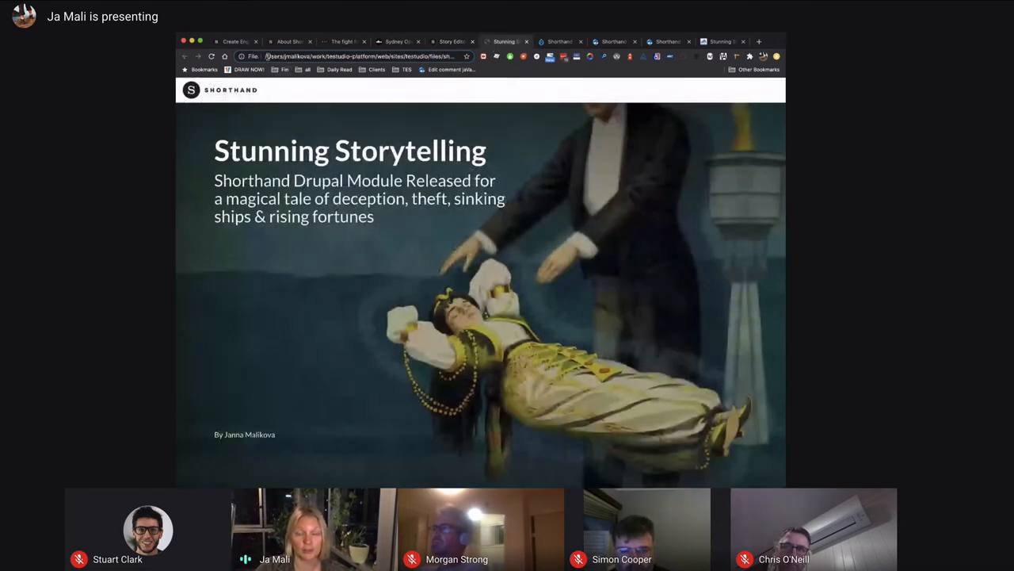
# Scroll the exported story past the Kellar posters to the Thurston section
pyautogui.scroll(-3)
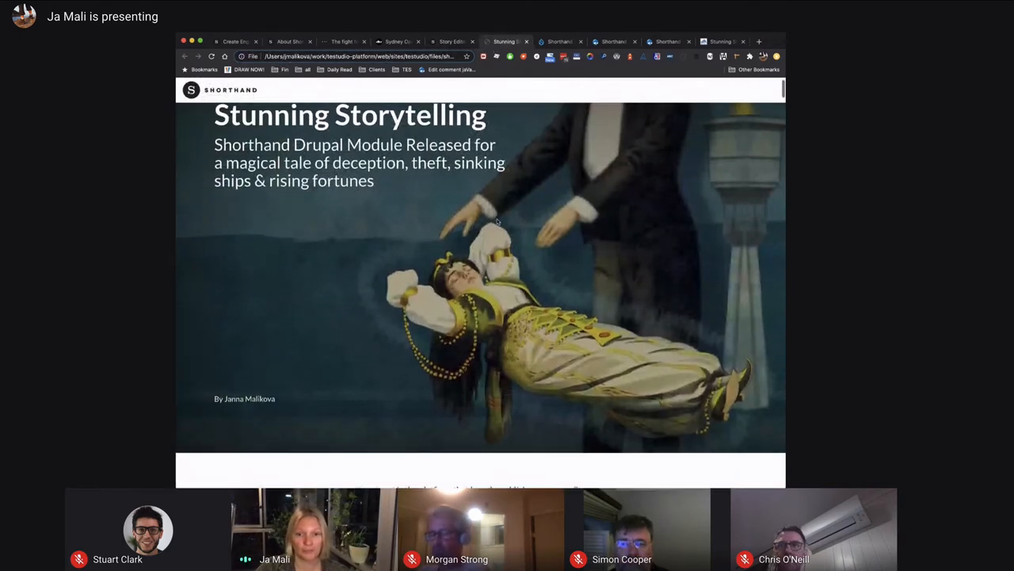
pyautogui.scroll(-3)
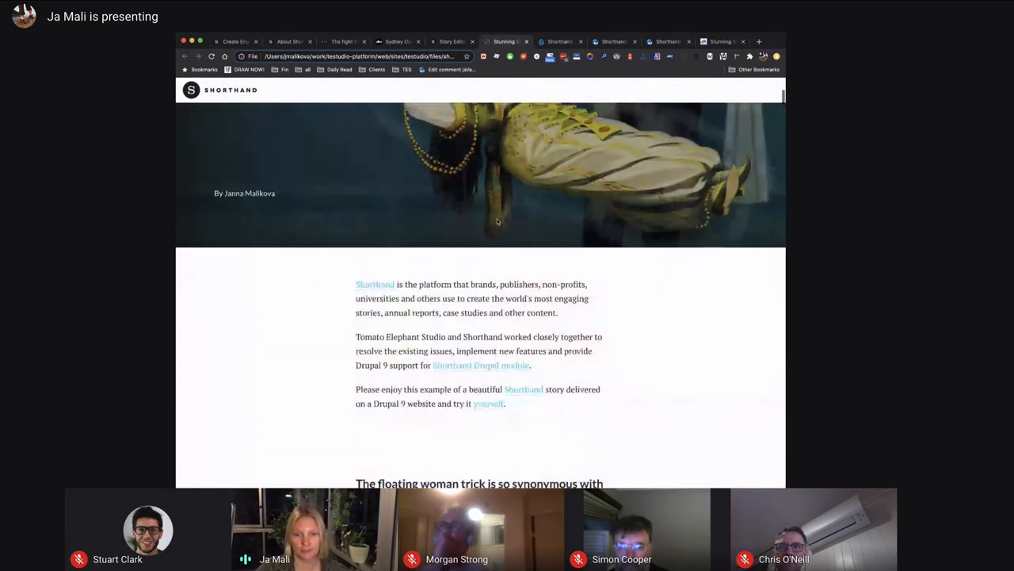
pyautogui.scroll(-3)
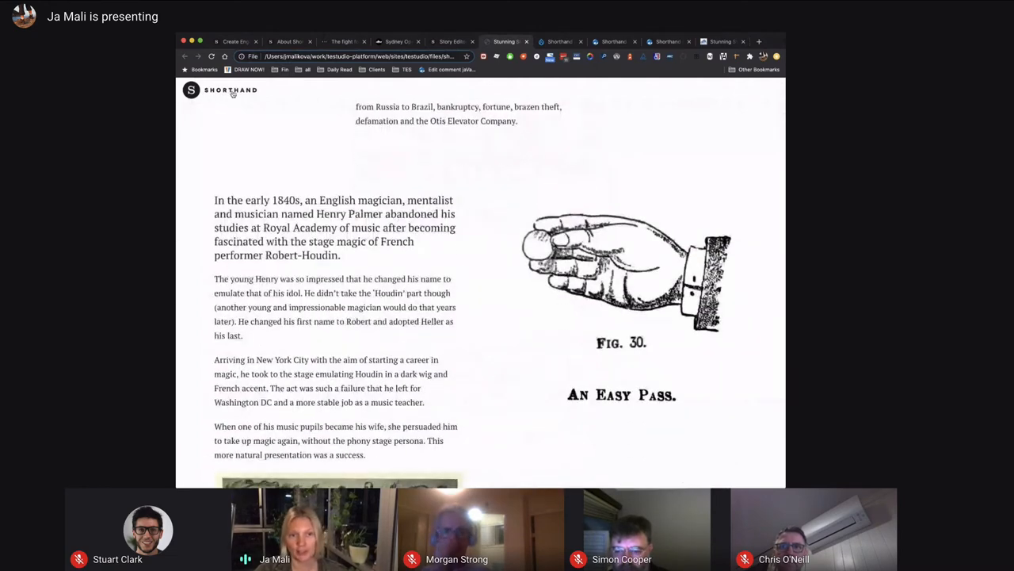
pyautogui.moveTo(327, 176)
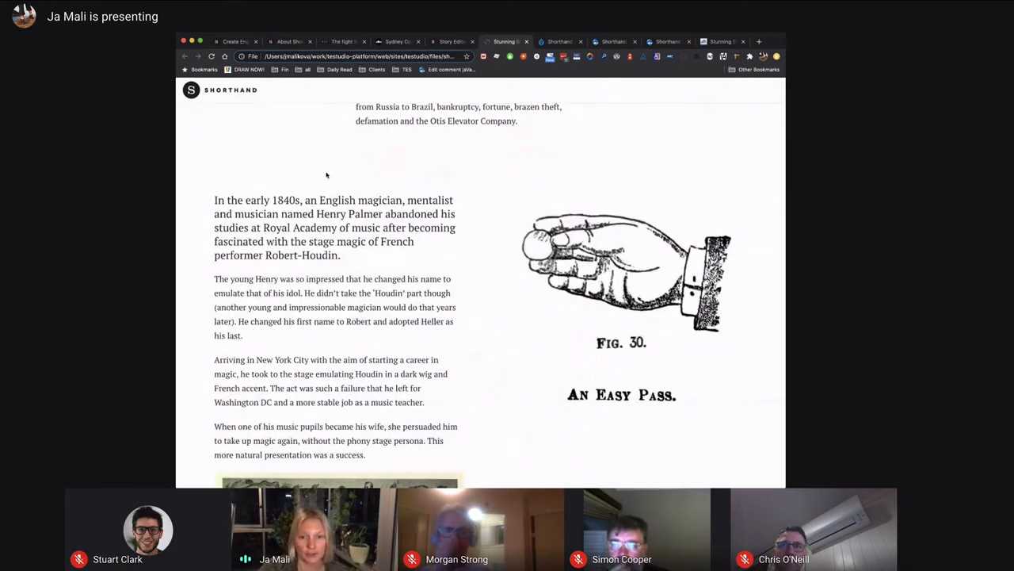
pyautogui.scroll(-3)
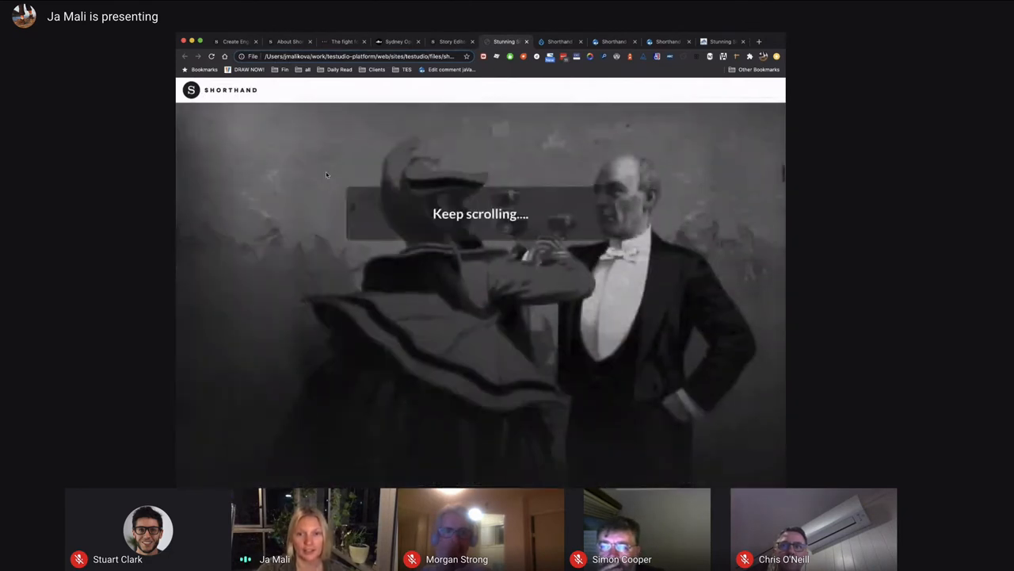
pyautogui.scroll(-3)
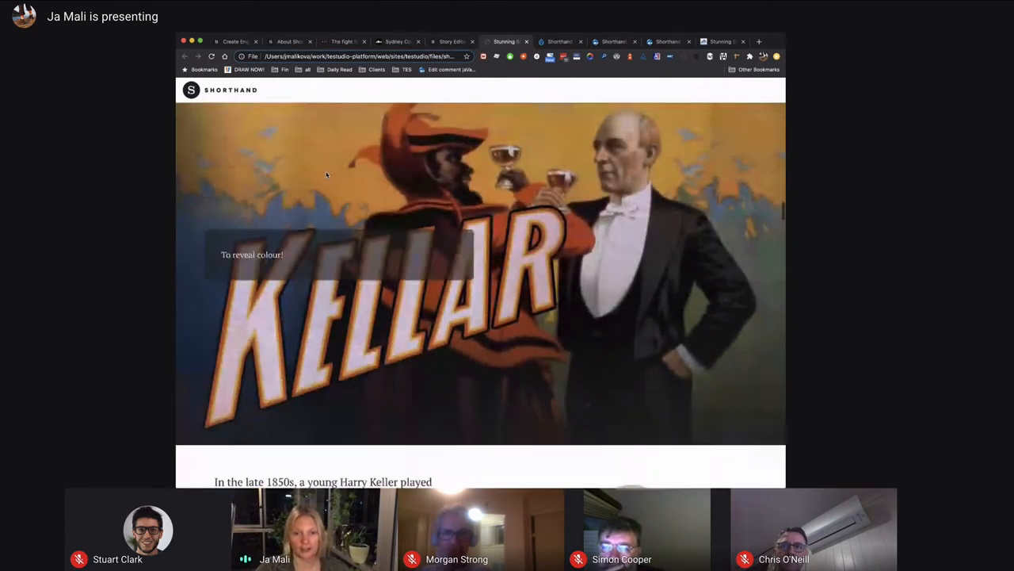
pyautogui.scroll(-3)
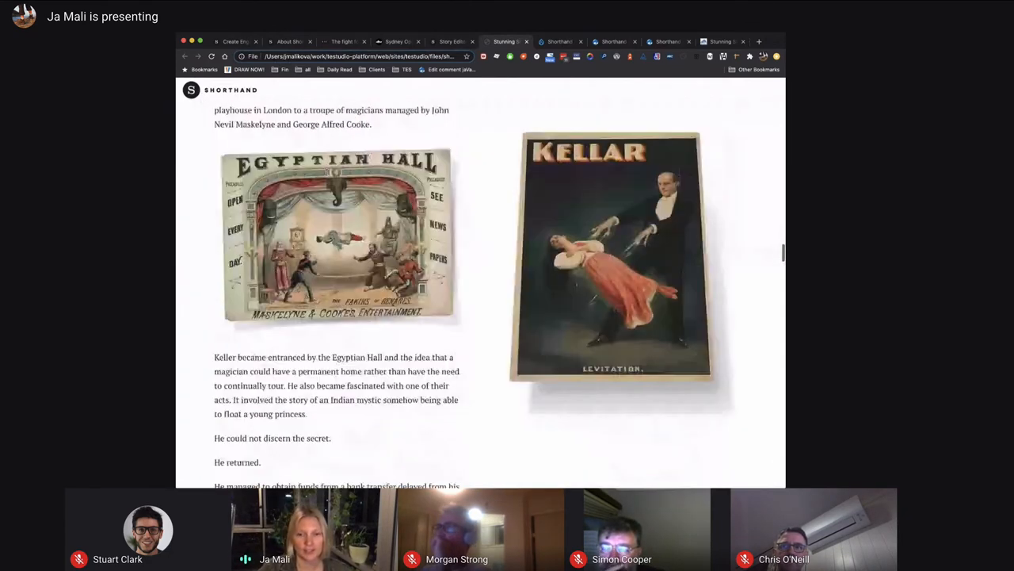
pyautogui.scroll(-3)
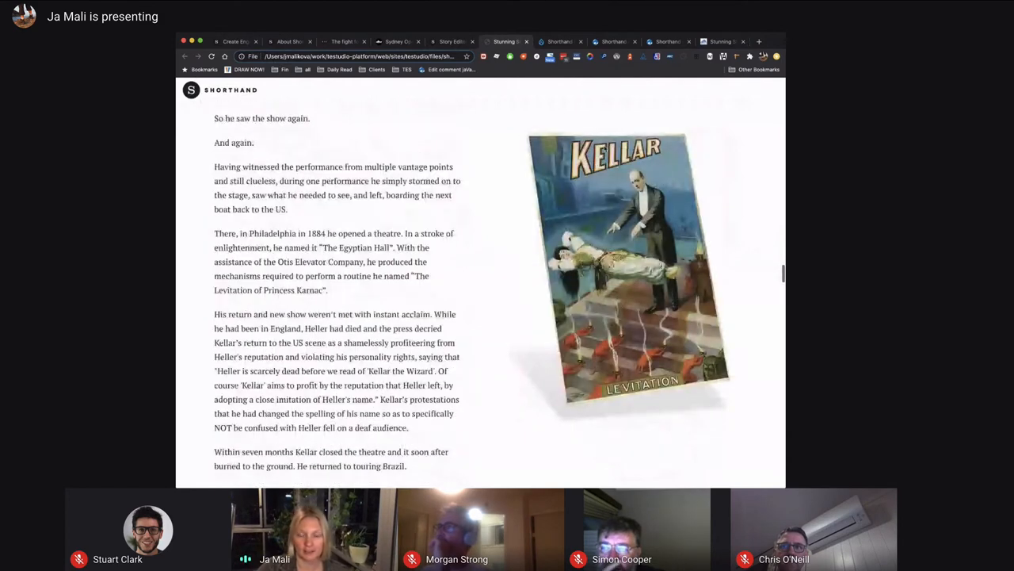
pyautogui.scroll(-3)
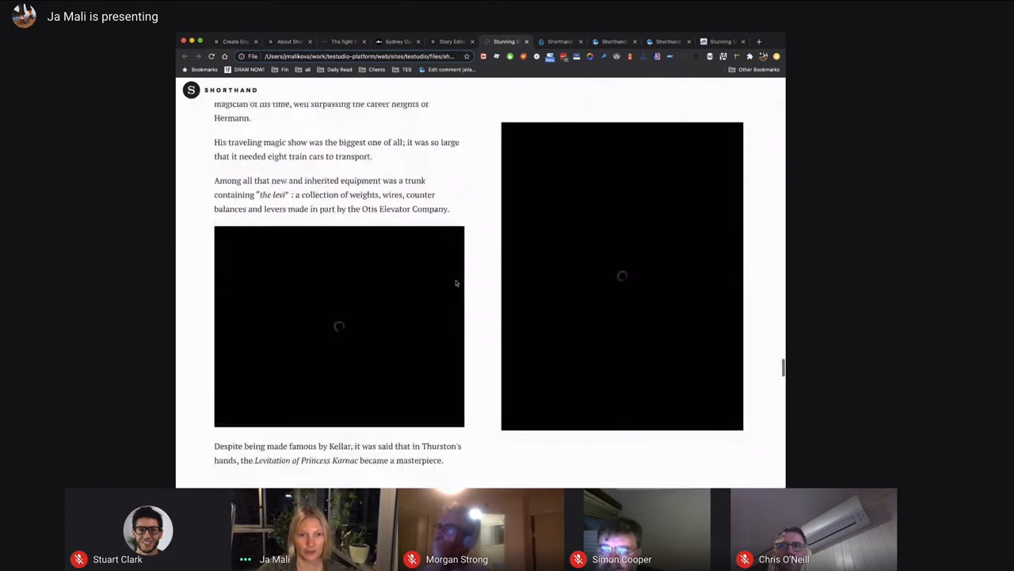
pyautogui.moveTo(644, 241)
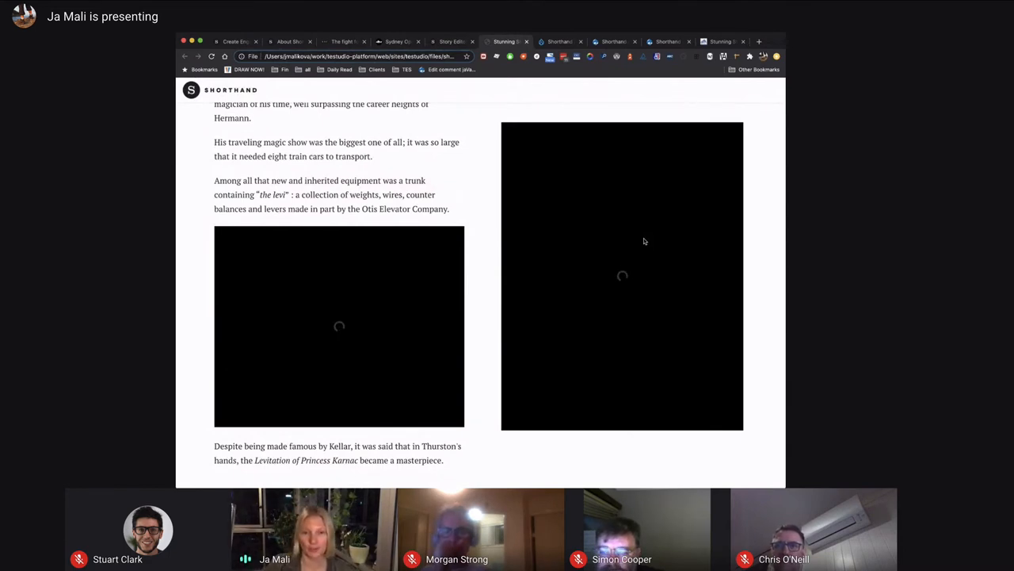
pyautogui.moveTo(647, 236)
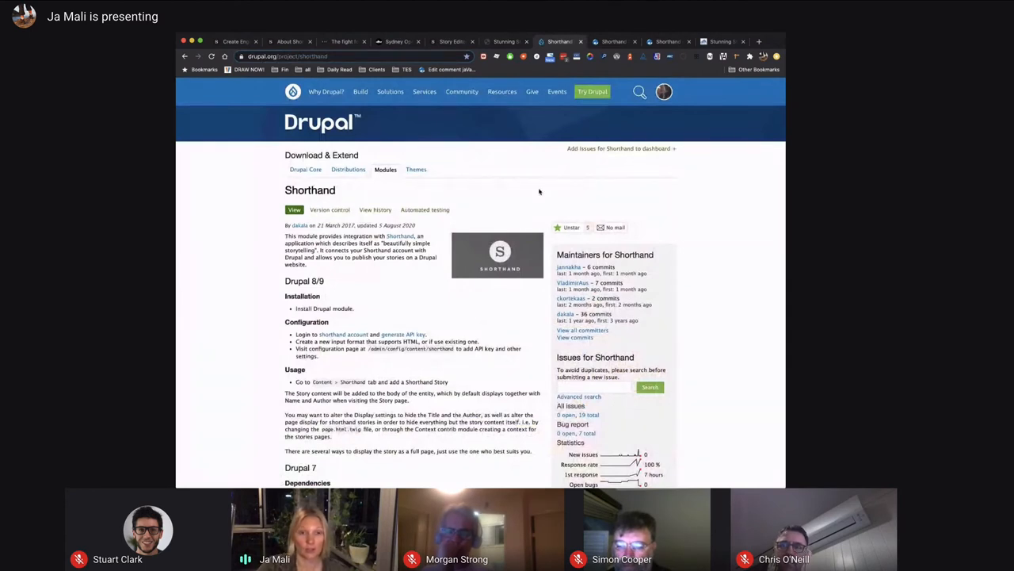
pyautogui.moveTo(454, 169)
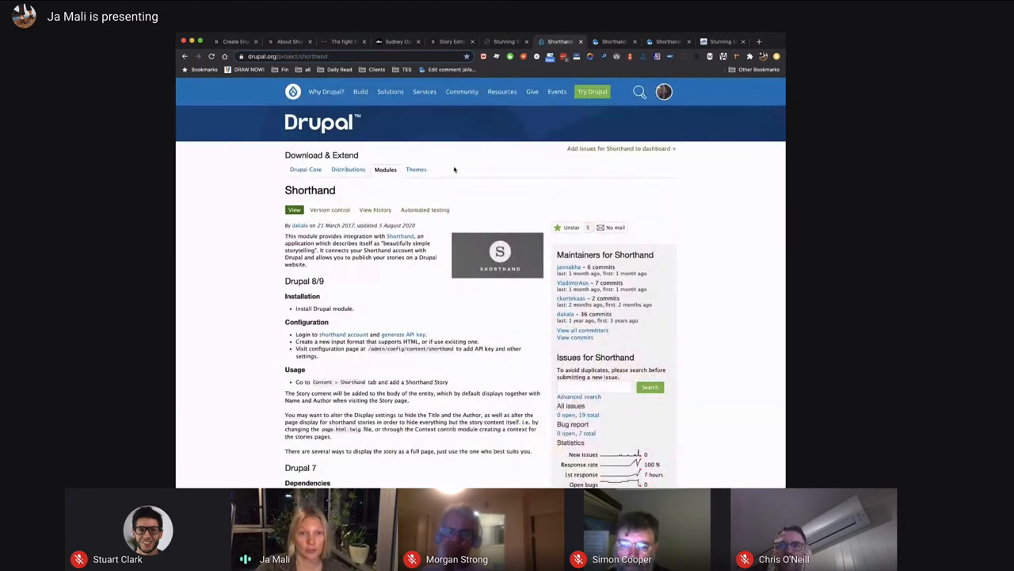
# Scroll the drupal.org Shorthand project page through installation and configuration instructions
pyautogui.scroll(-3)
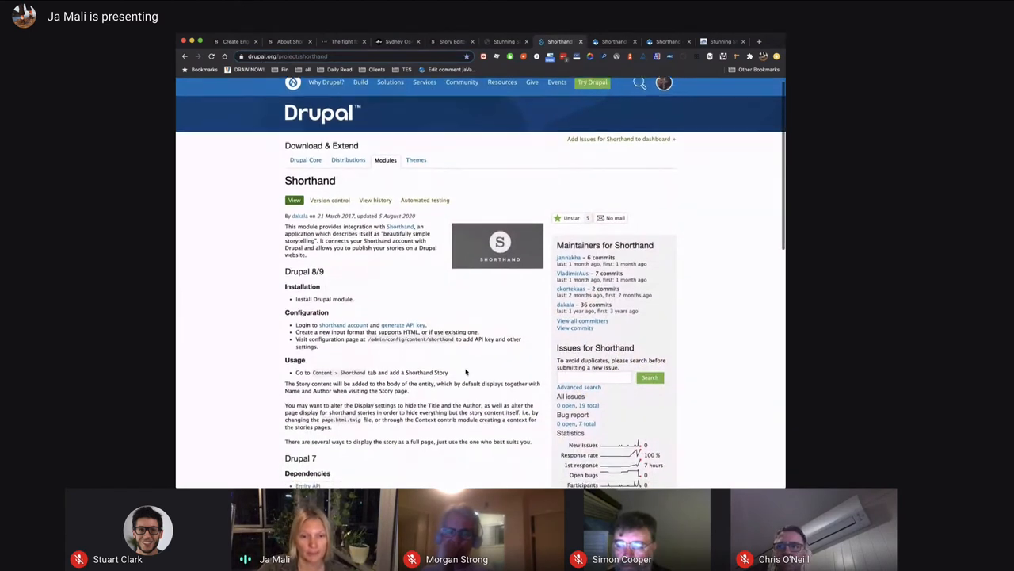
pyautogui.scroll(-3)
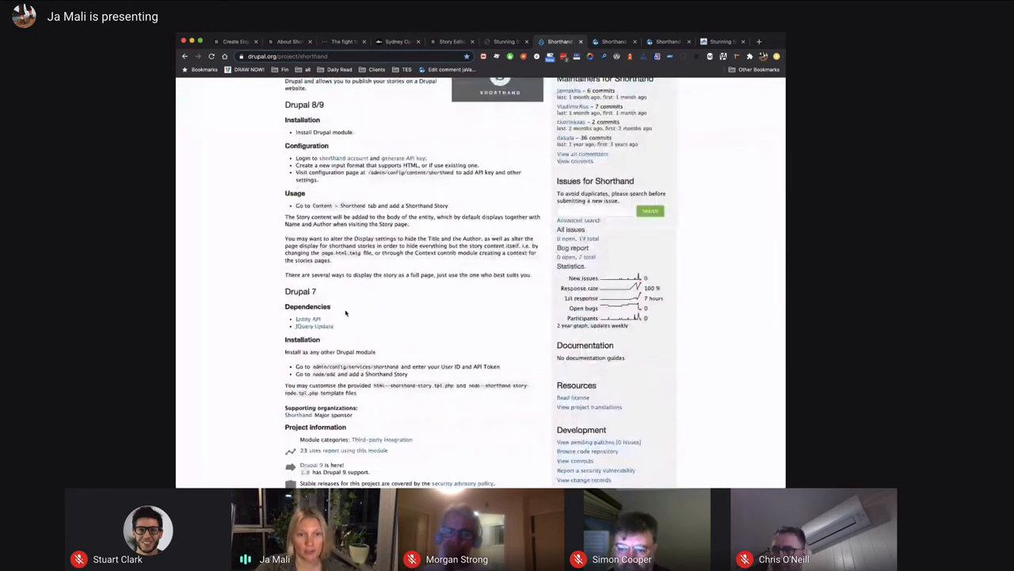
pyautogui.scroll(-3)
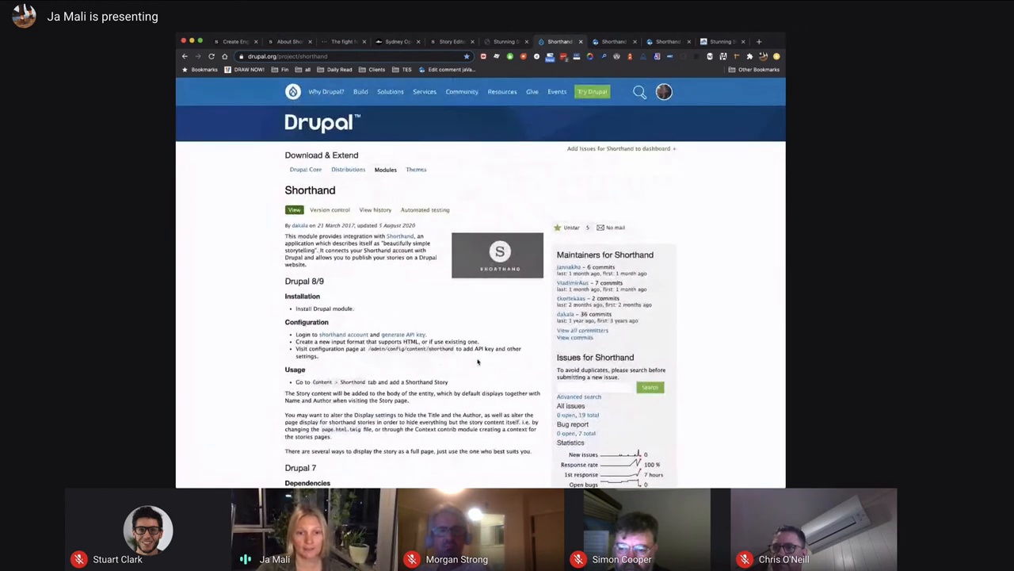
pyautogui.moveTo(393, 369)
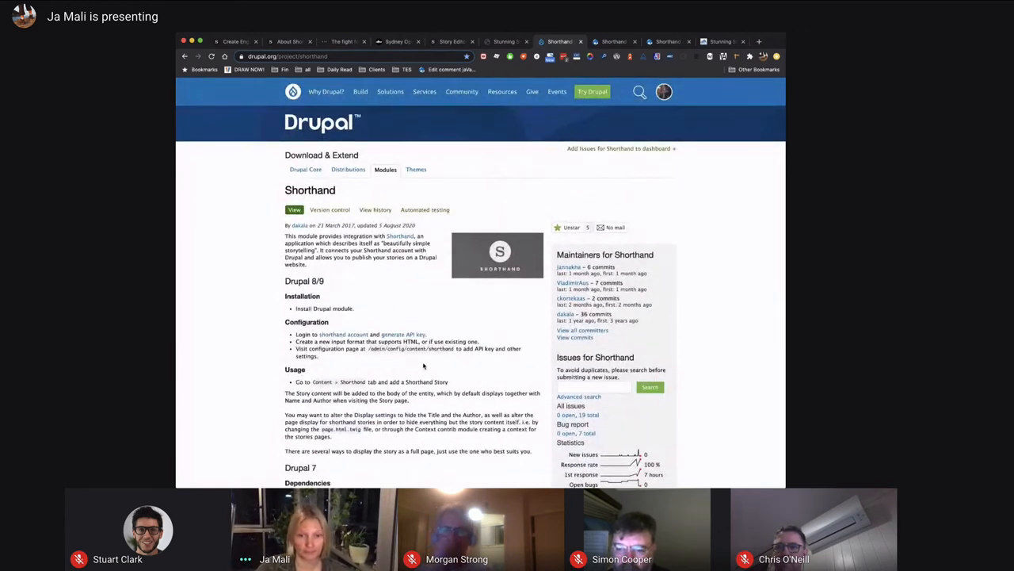
pyautogui.moveTo(330, 333)
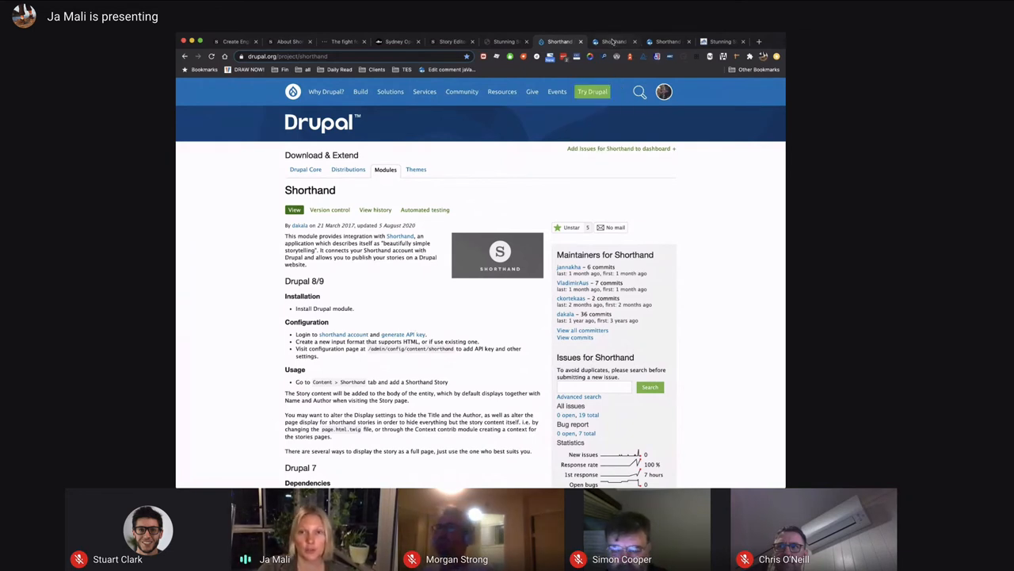
# Show Shorthand Settings with API version 2, a stored token and Full HTML/JS
pyautogui.click(610, 41)
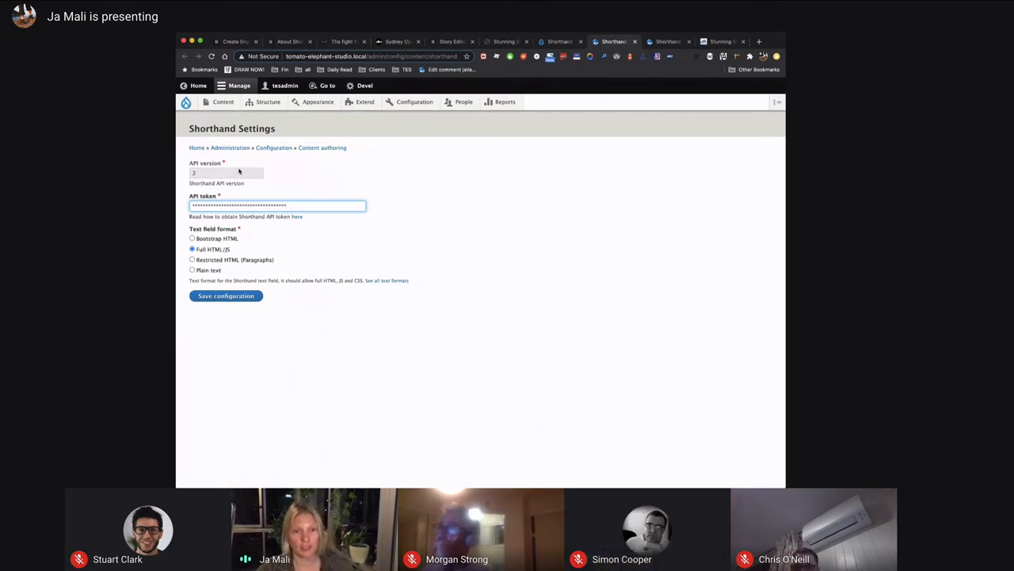
pyautogui.moveTo(268, 278)
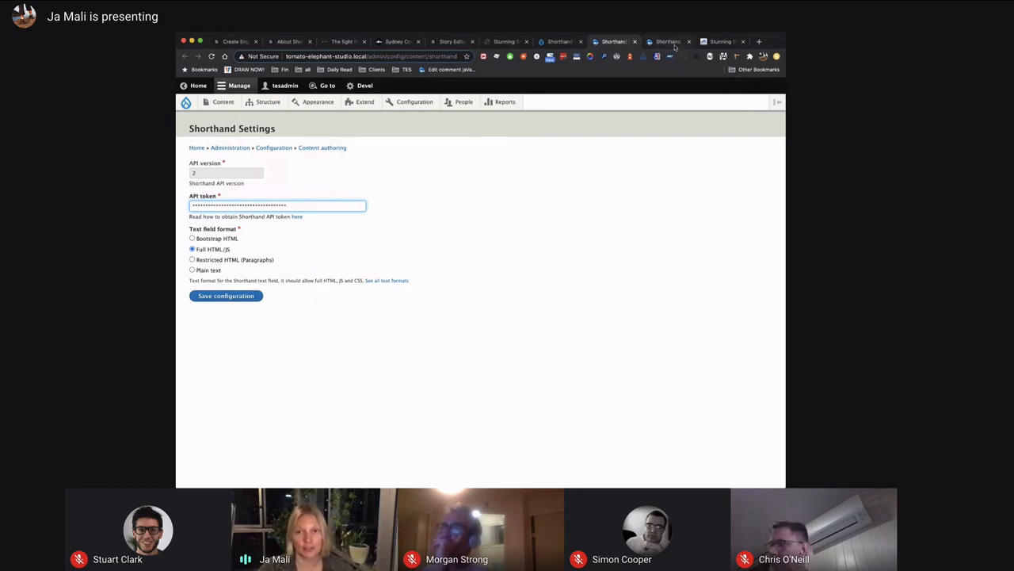
# Enter 'Standard' as the name for the Views of fuji story entry
pyautogui.click(665, 41)
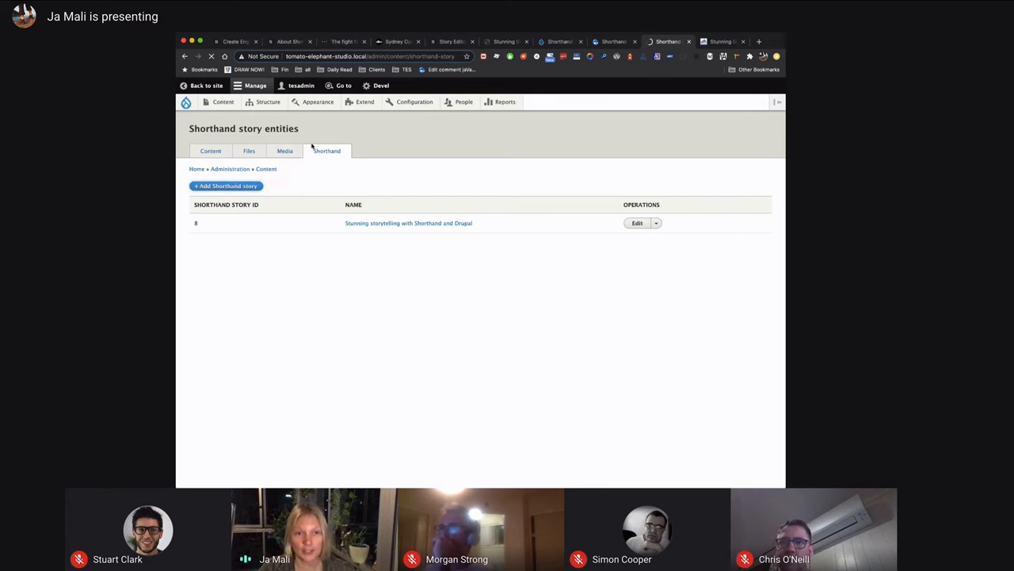
pyautogui.click(225, 185)
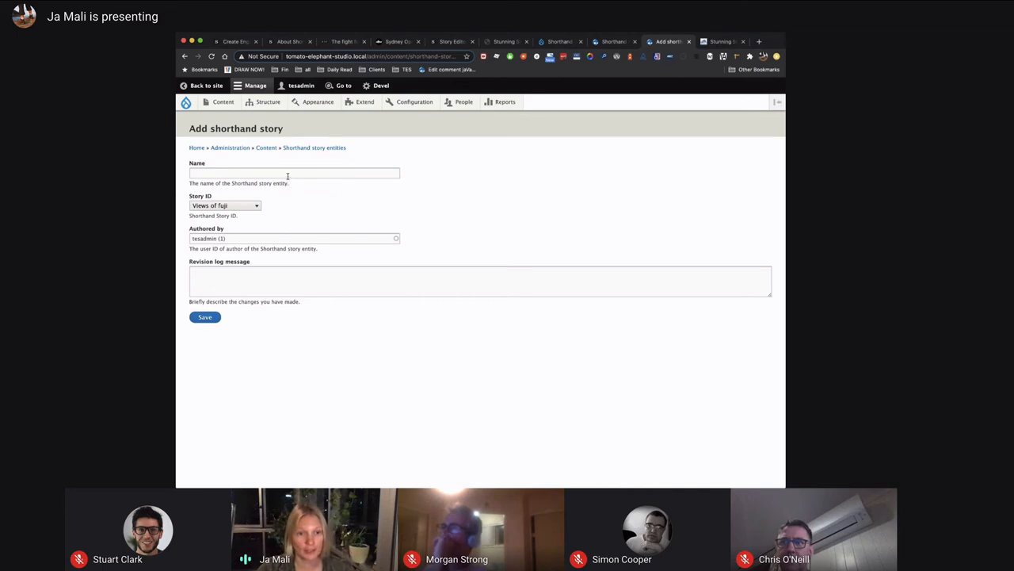
pyautogui.write('Standard')
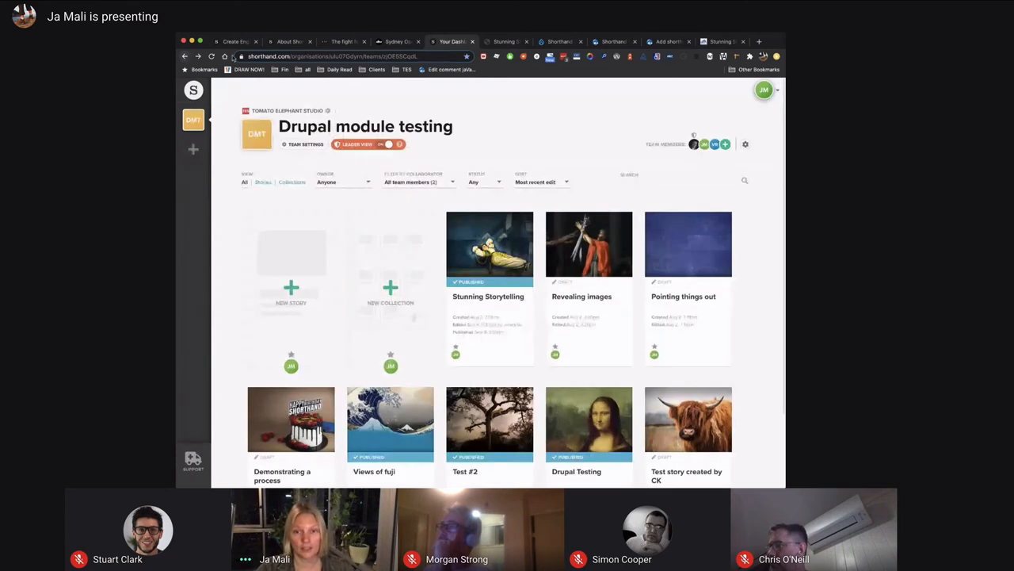
# Scroll the team dashboard, then reach Shorthand's About page with its Brisbane, London, New York offices
pyautogui.scroll(-3)
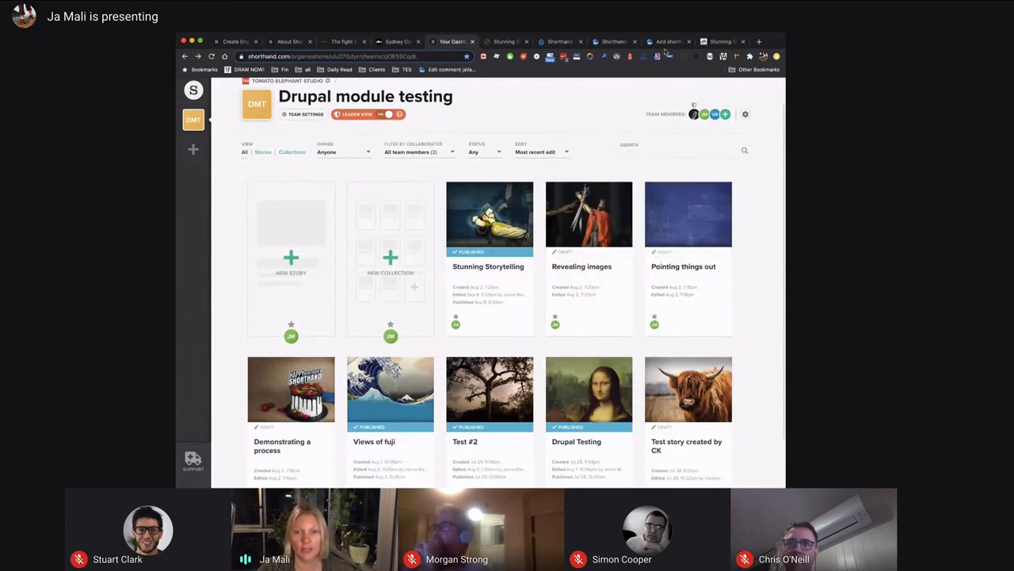
pyautogui.click(614, 41)
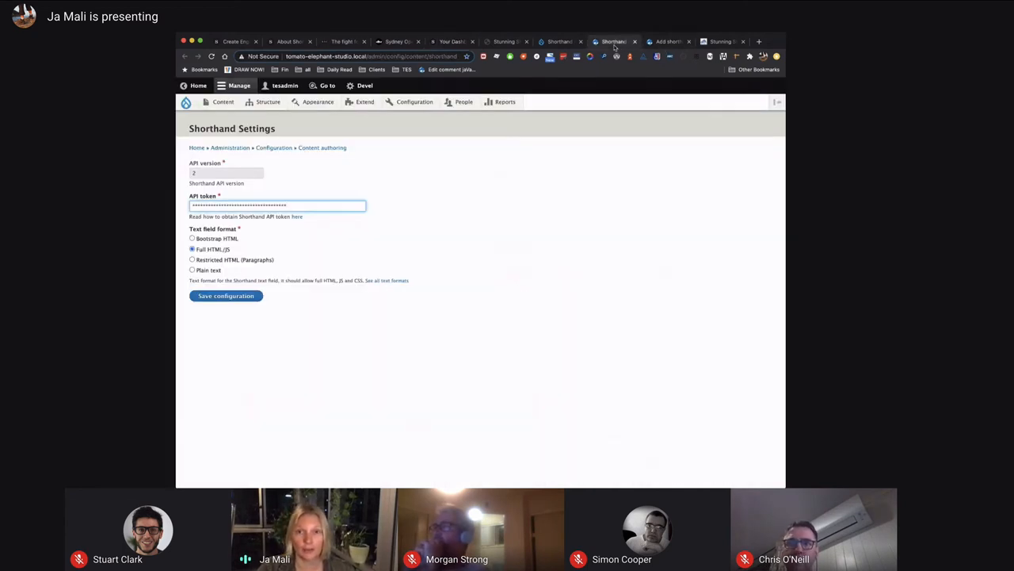
pyautogui.click(669, 41)
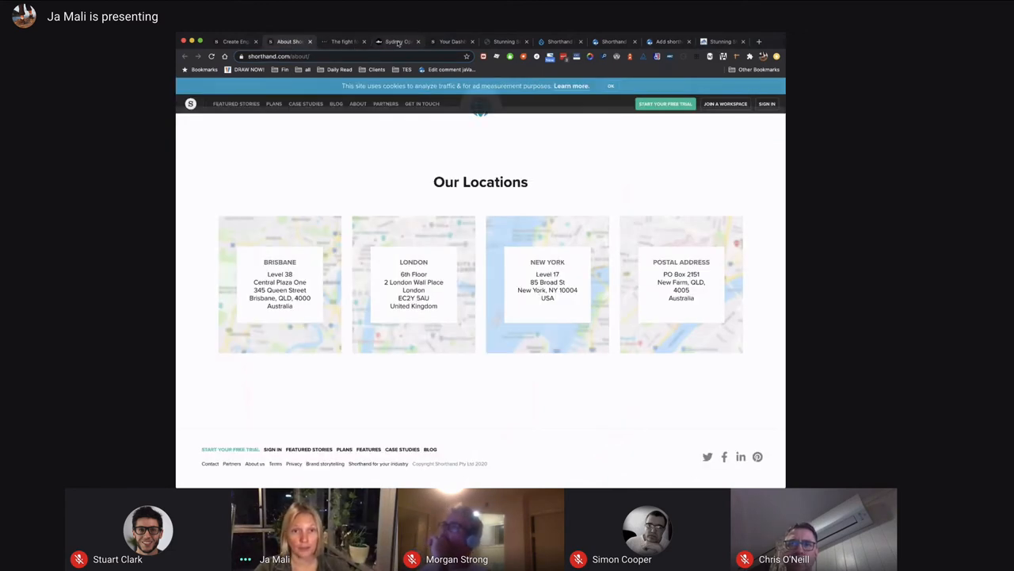
# Return to the Add shorthand story form with name Standard and story ID Views of fuji
pyautogui.click(454, 41)
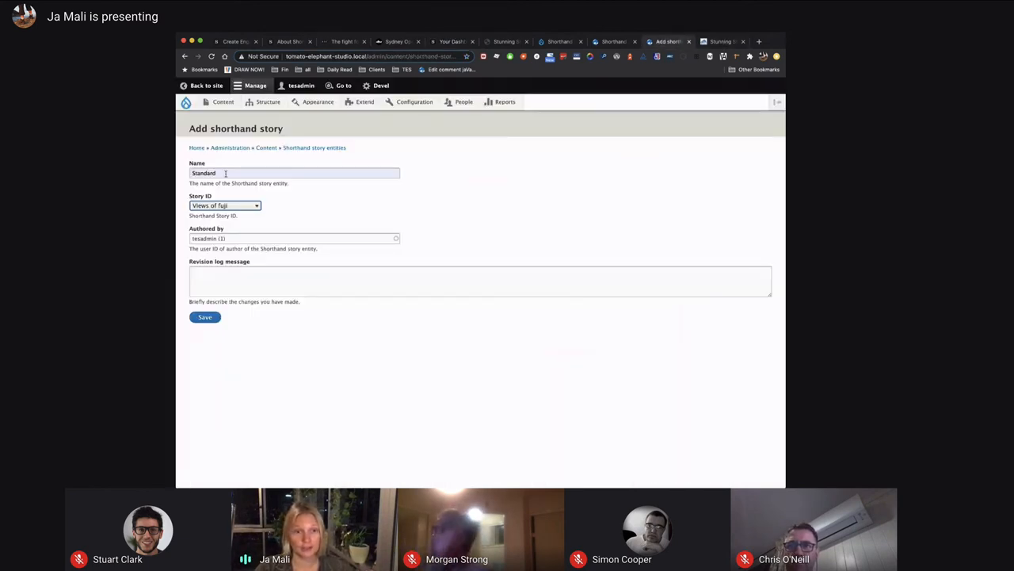
pyautogui.moveTo(468, 188)
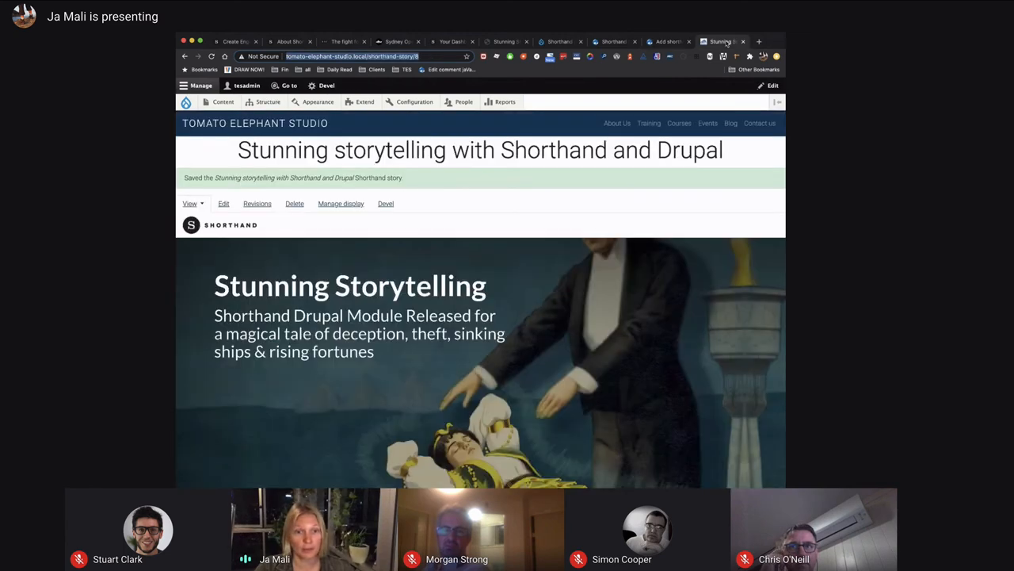
pyautogui.scroll(-3)
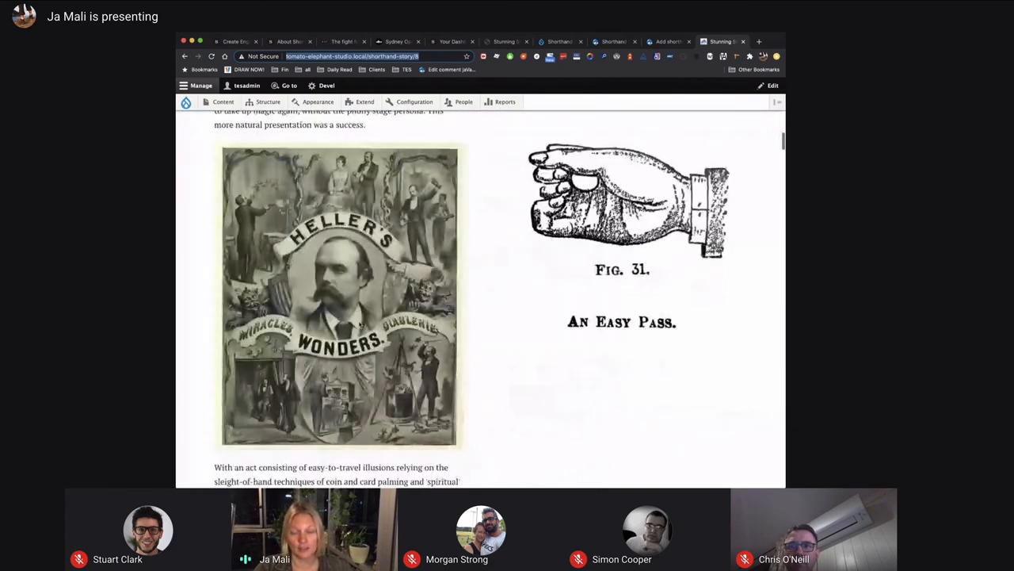
pyautogui.scroll(-3)
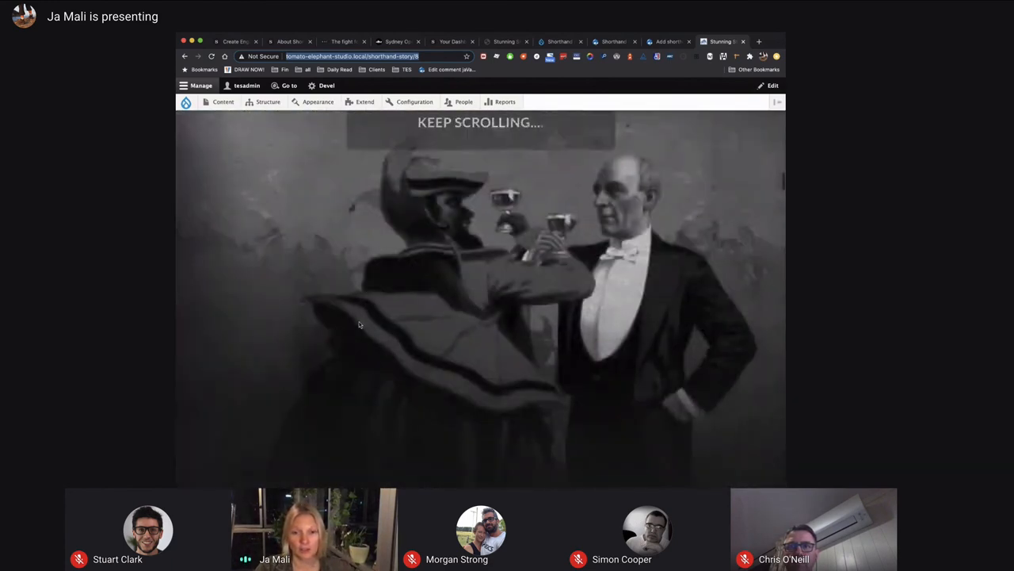
pyautogui.scroll(-3)
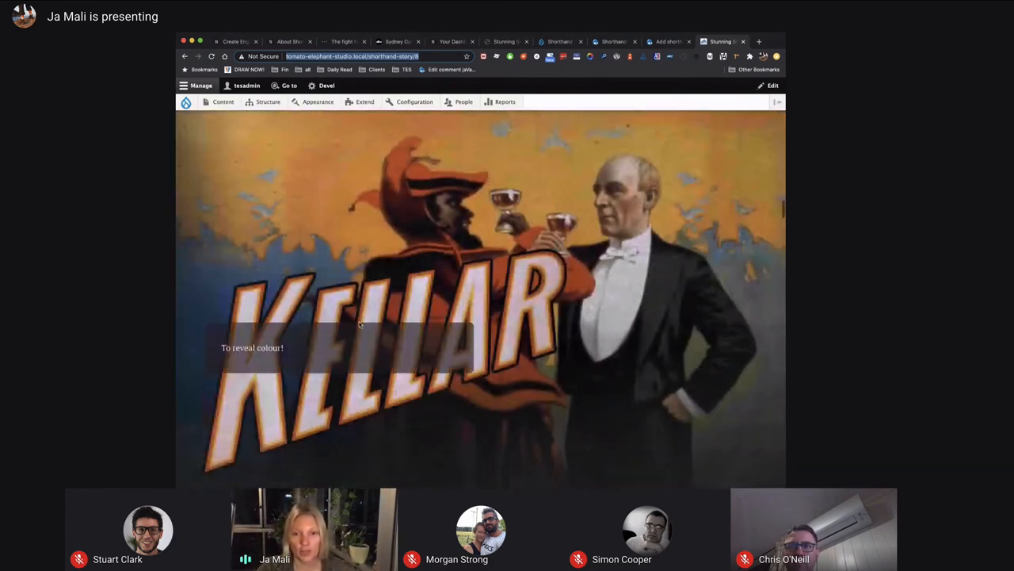
pyautogui.scroll(-3)
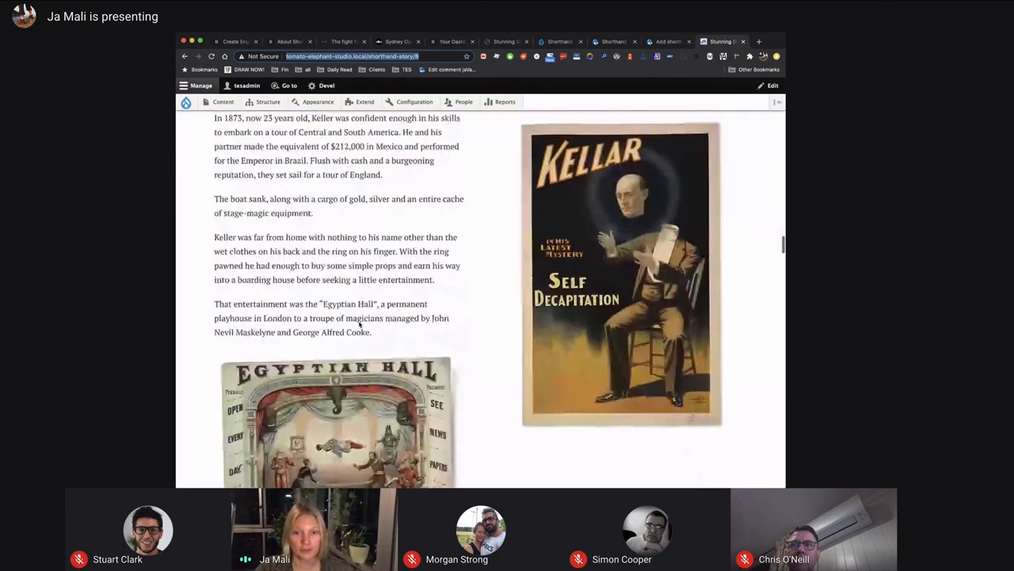
pyautogui.scroll(-3)
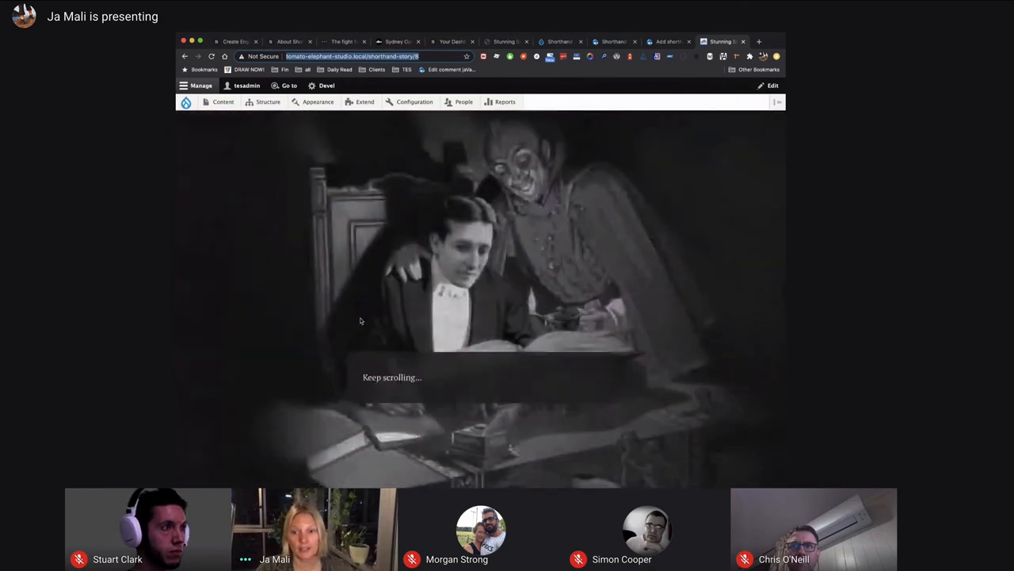
pyautogui.scroll(-3)
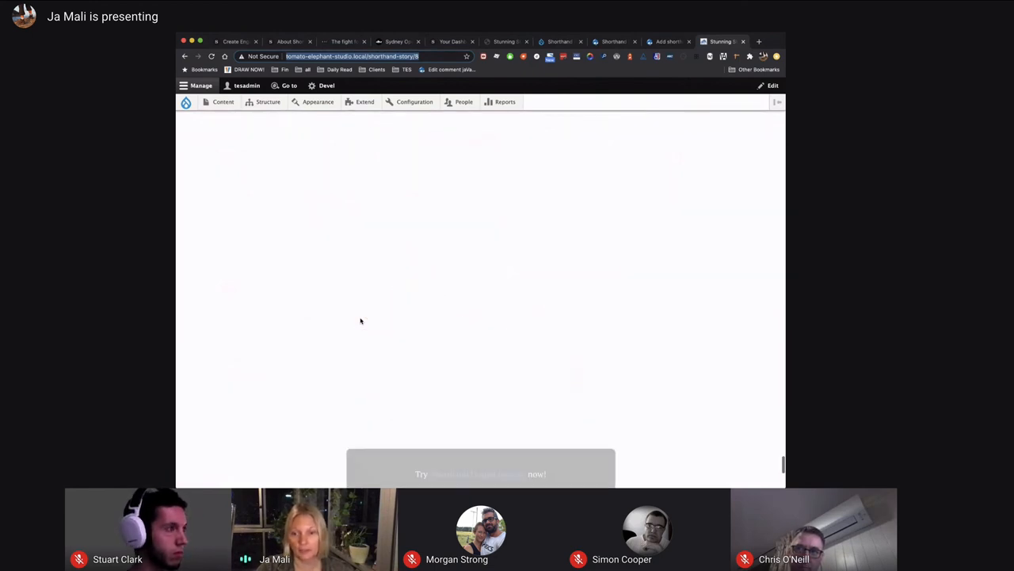
pyautogui.scroll(-3)
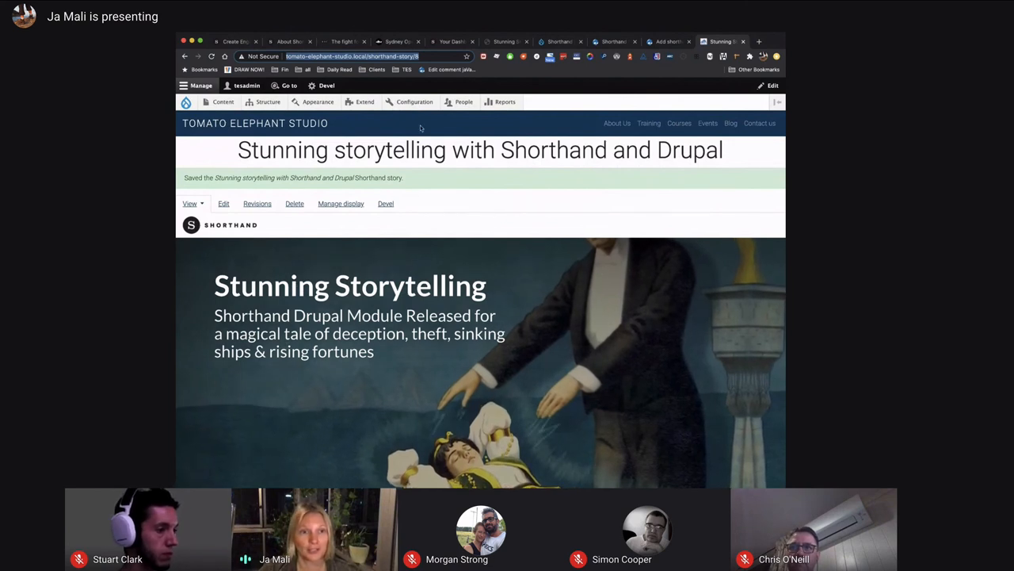
# Bring up the Sydney Opera House at rest story and scroll down to its closing credits
pyautogui.click(238, 41)
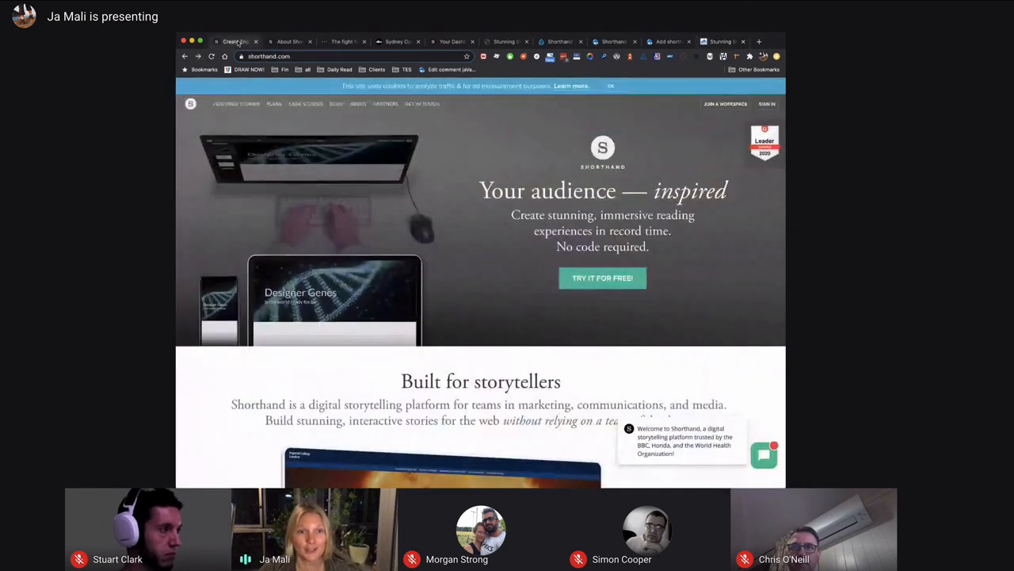
pyautogui.click(399, 41)
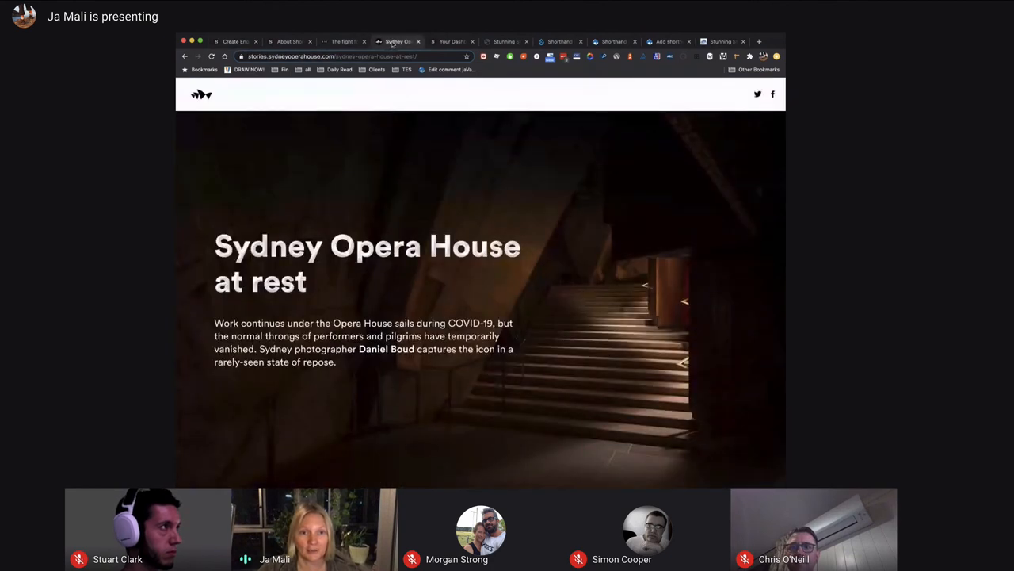
pyautogui.scroll(-3)
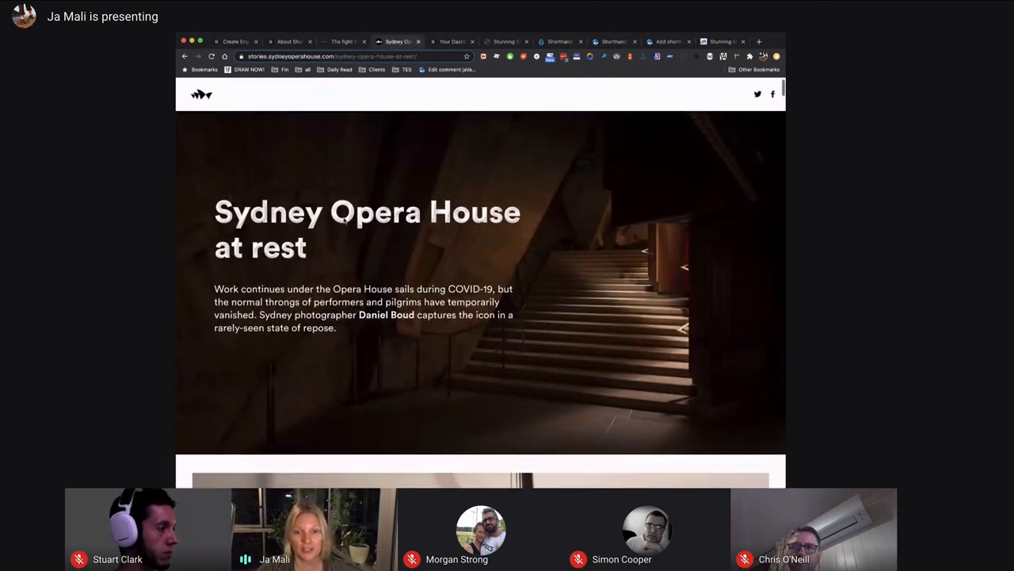
pyautogui.scroll(-3)
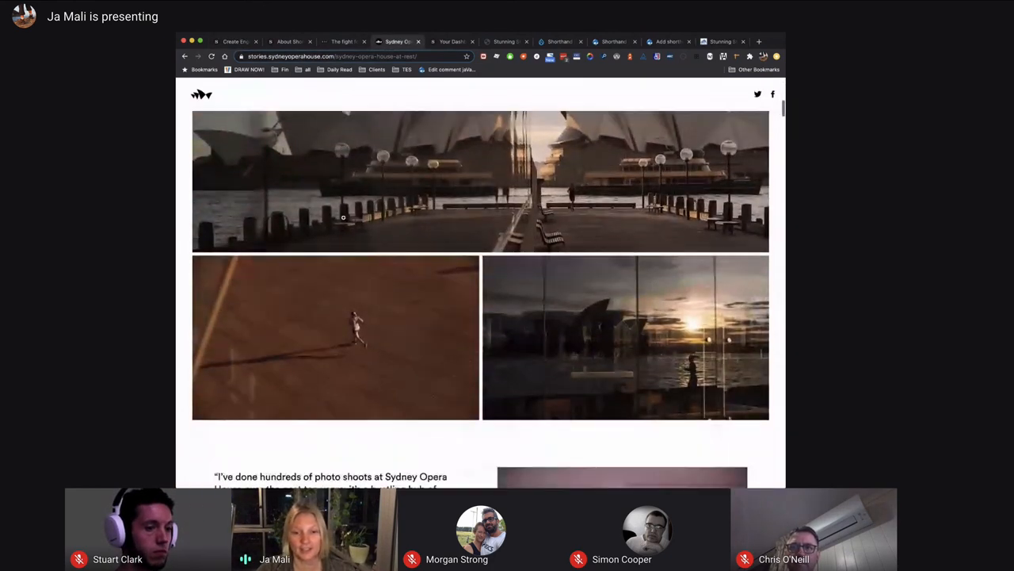
pyautogui.scroll(-3)
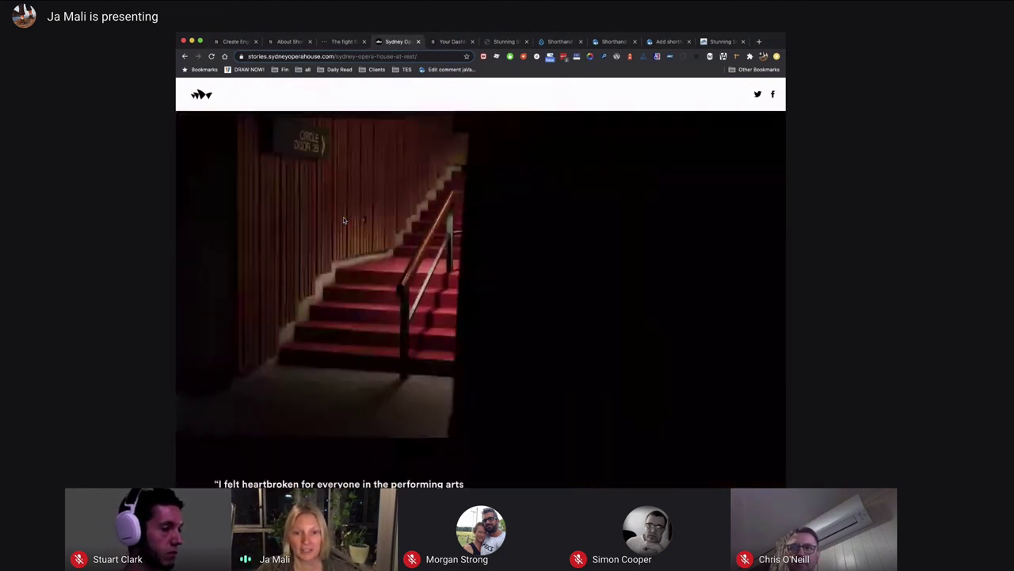
pyautogui.scroll(-3)
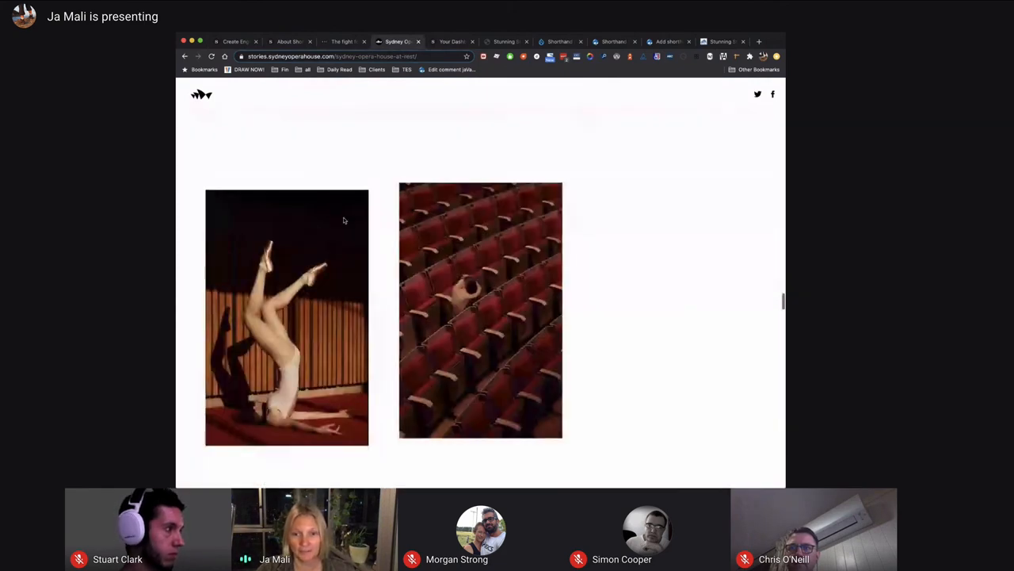
pyautogui.scroll(-3)
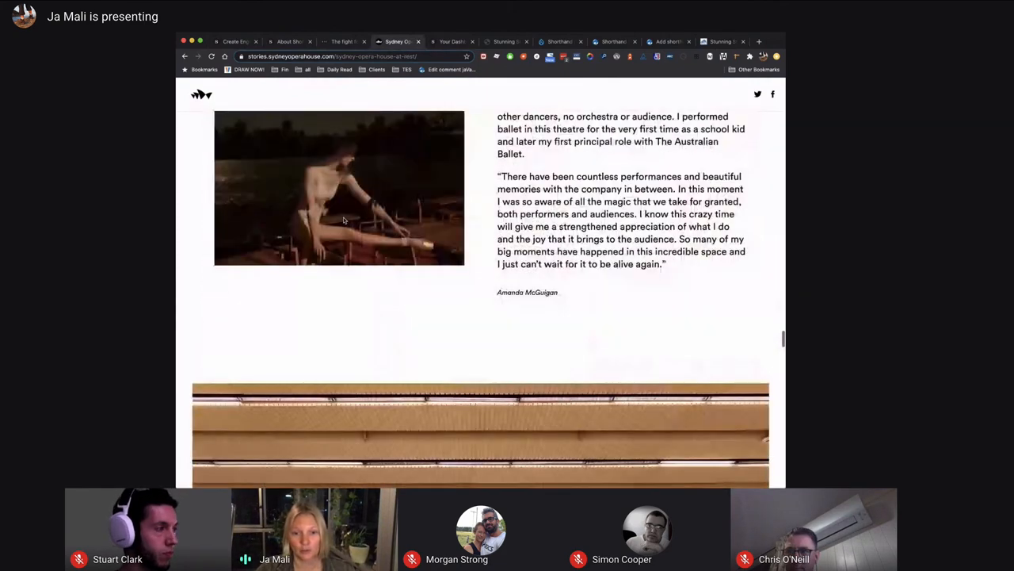
pyautogui.scroll(-3)
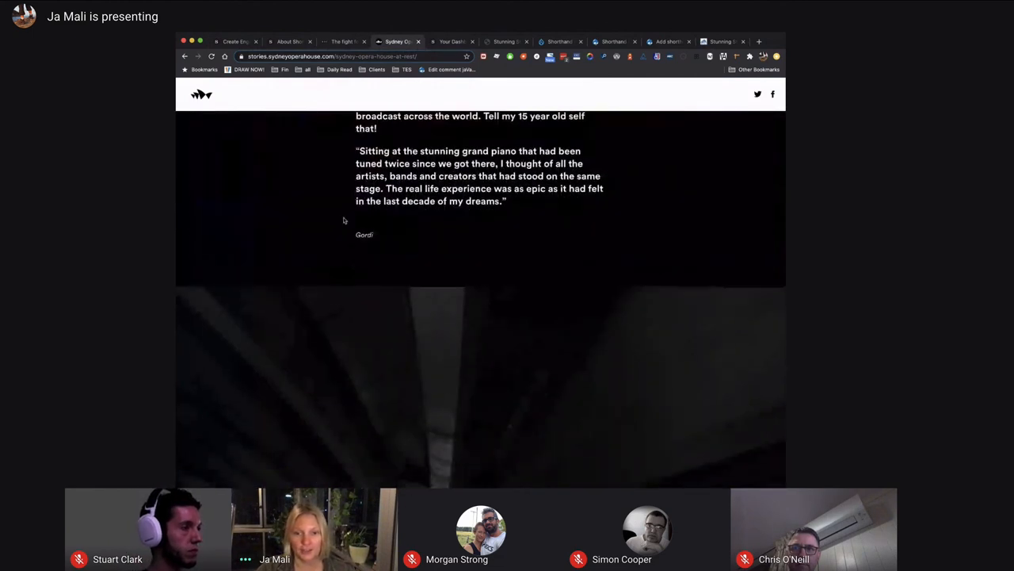
pyautogui.scroll(-3)
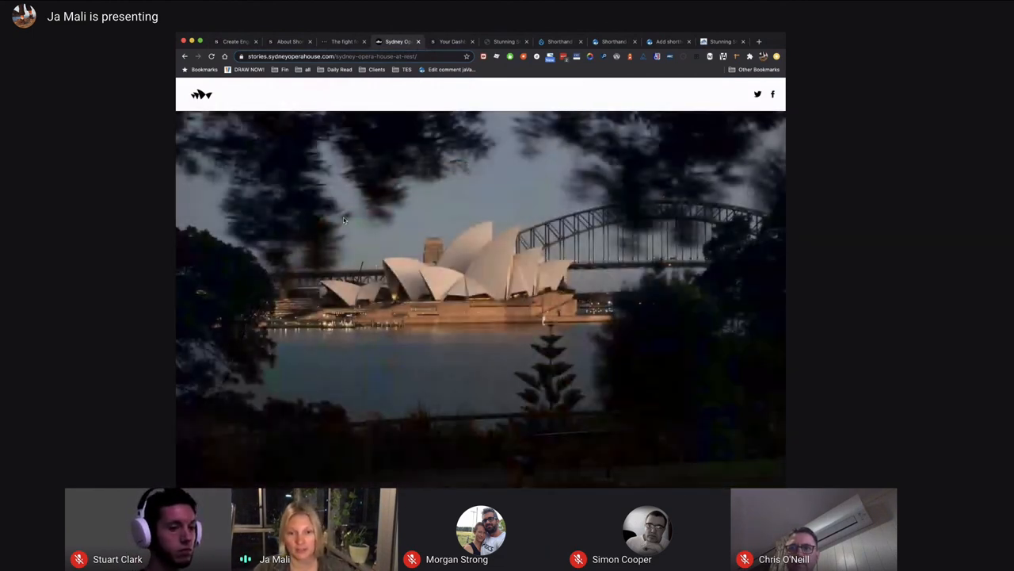
pyautogui.scroll(-3)
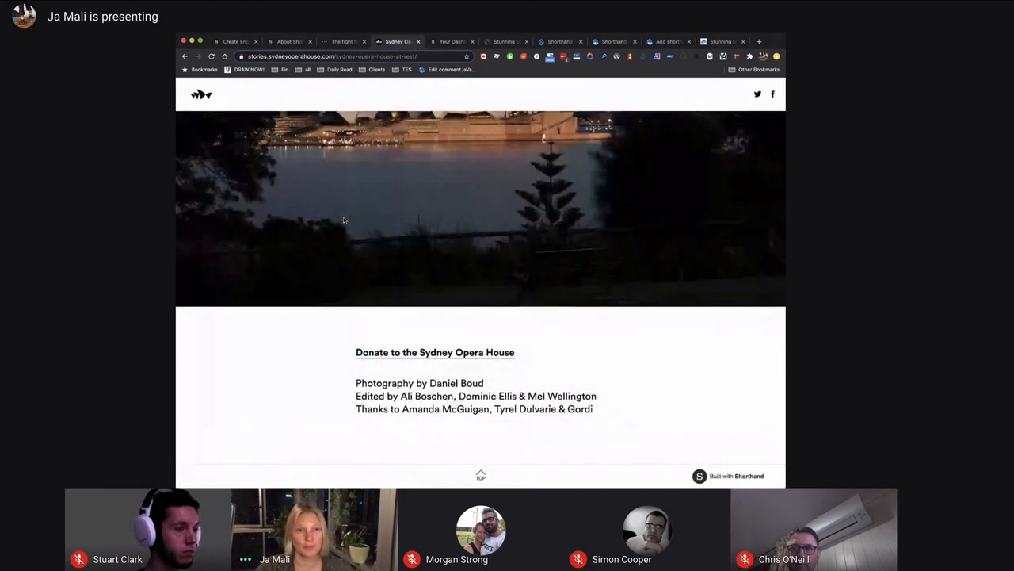